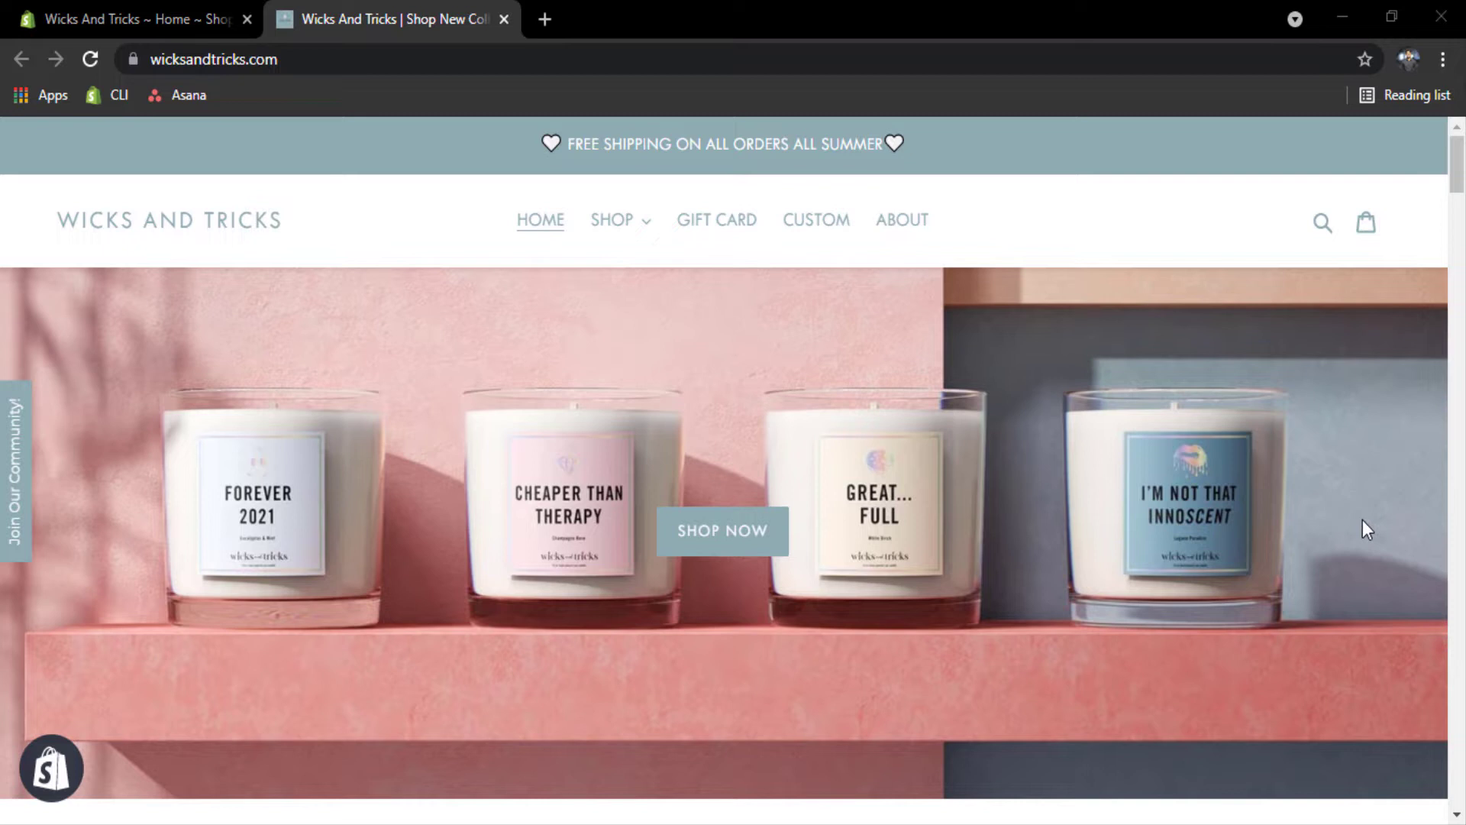
{"action": "mouse_move", "coordinate": [978, 446]}
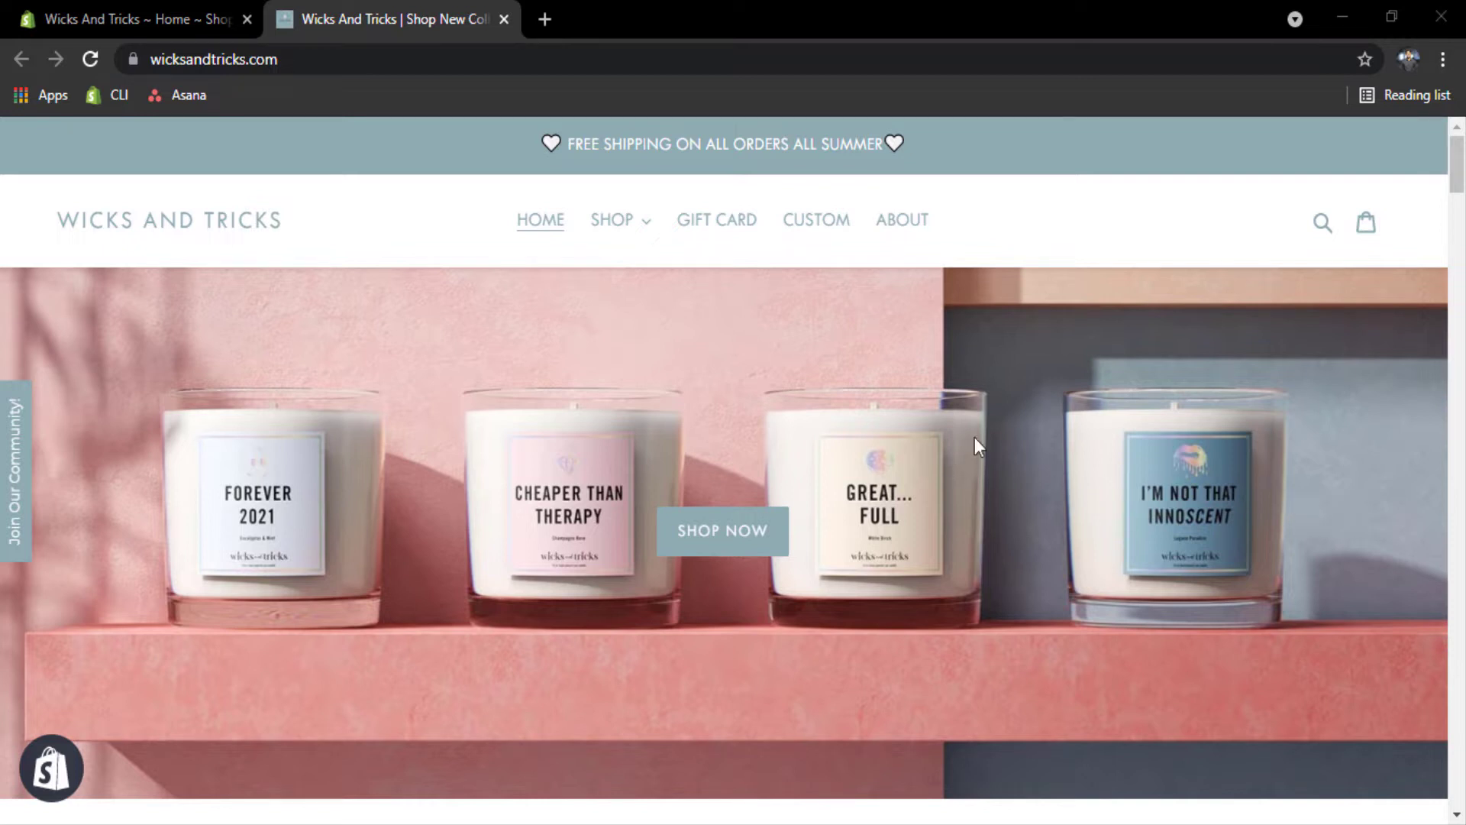
{"action": "mouse_move", "coordinate": [559, 272]}
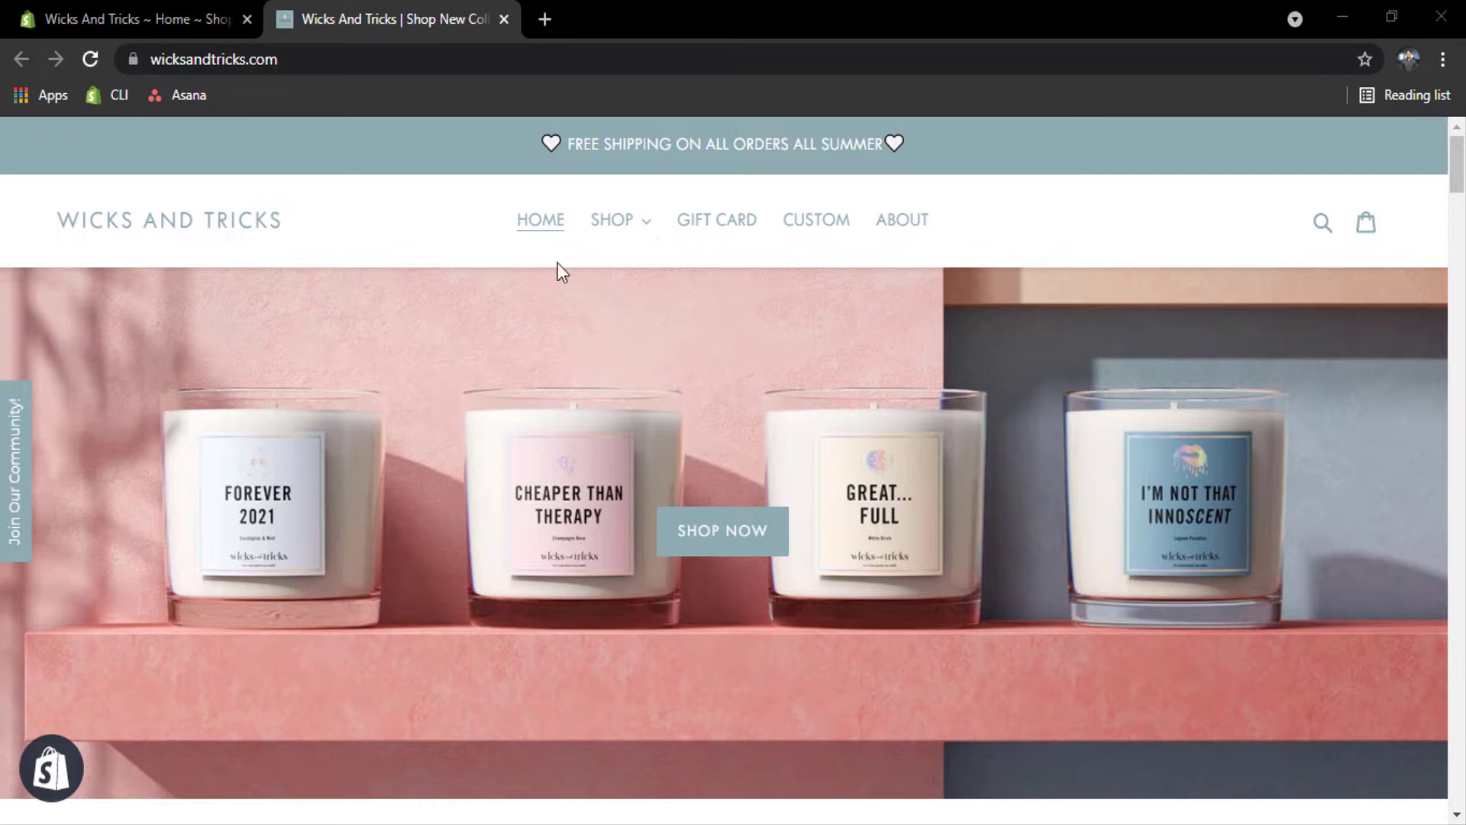
{"action": "mouse_move", "coordinate": [915, 176]}
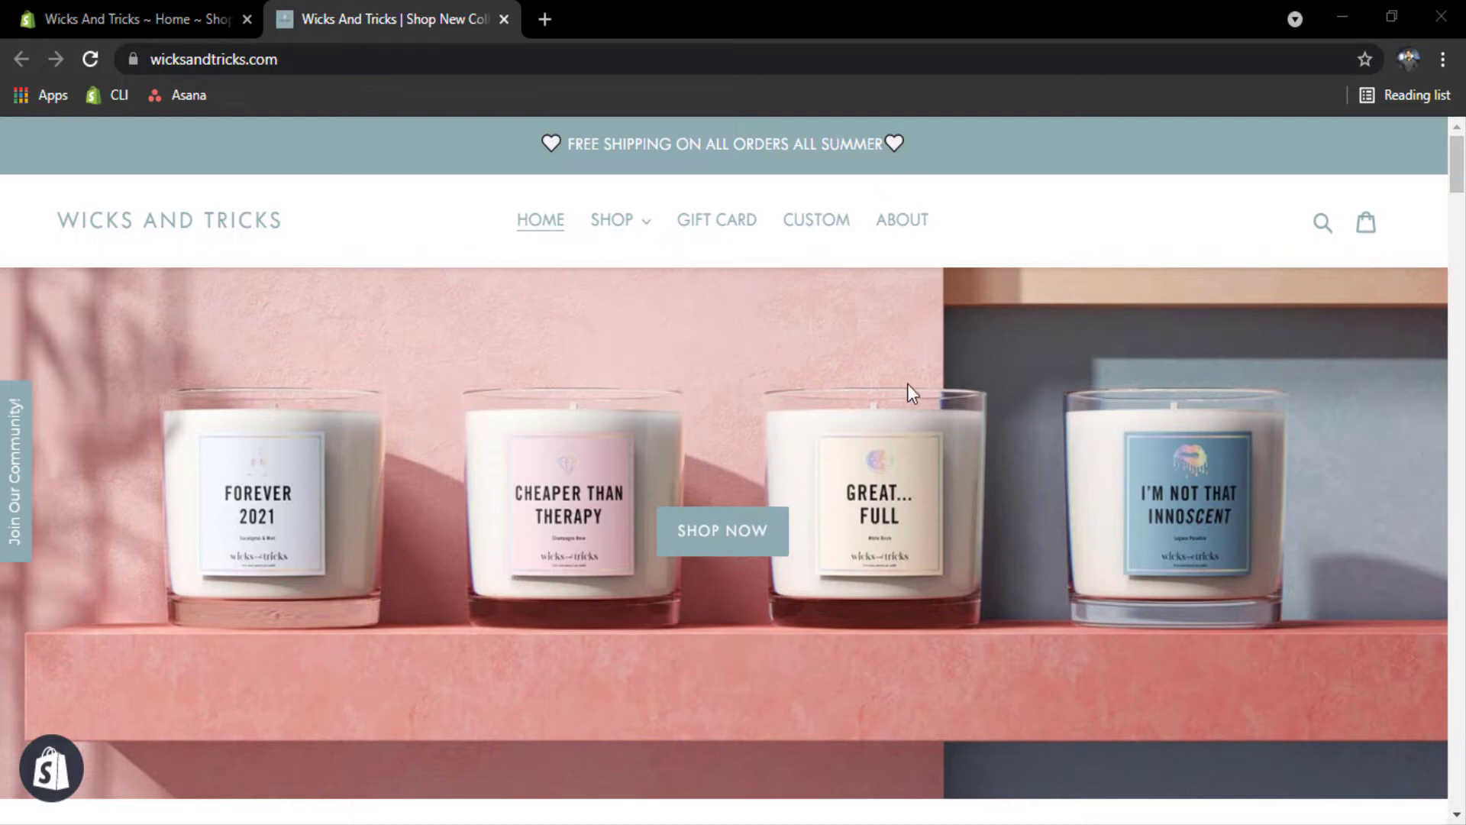
Scroll the storefront in a narrowed window to check the mobile header and product grid, then maximize
{"action": "scroll", "scroll_direction": "down", "scroll_amount": 3}
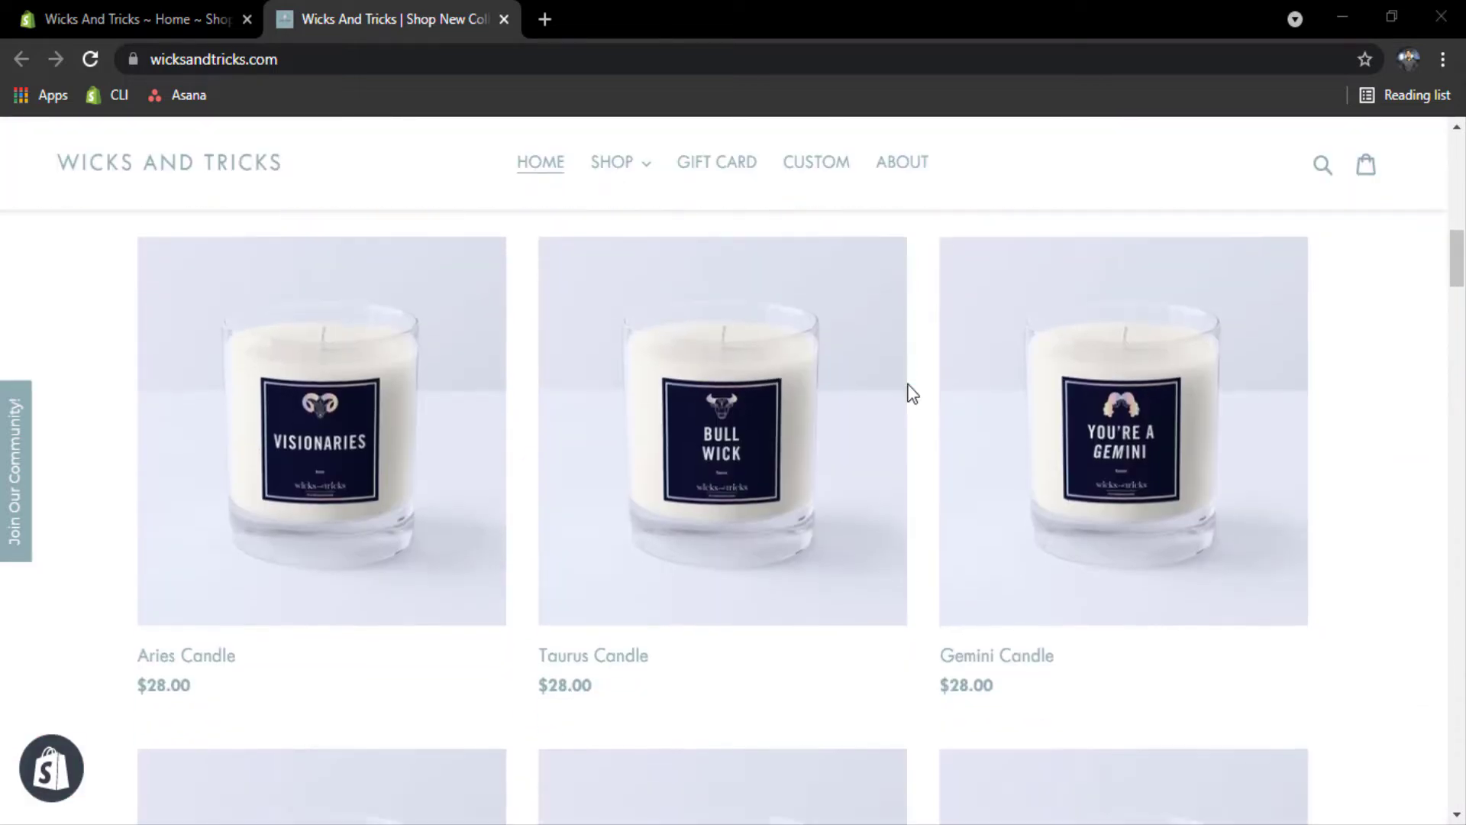
{"action": "scroll", "scroll_direction": "down", "scroll_amount": 3}
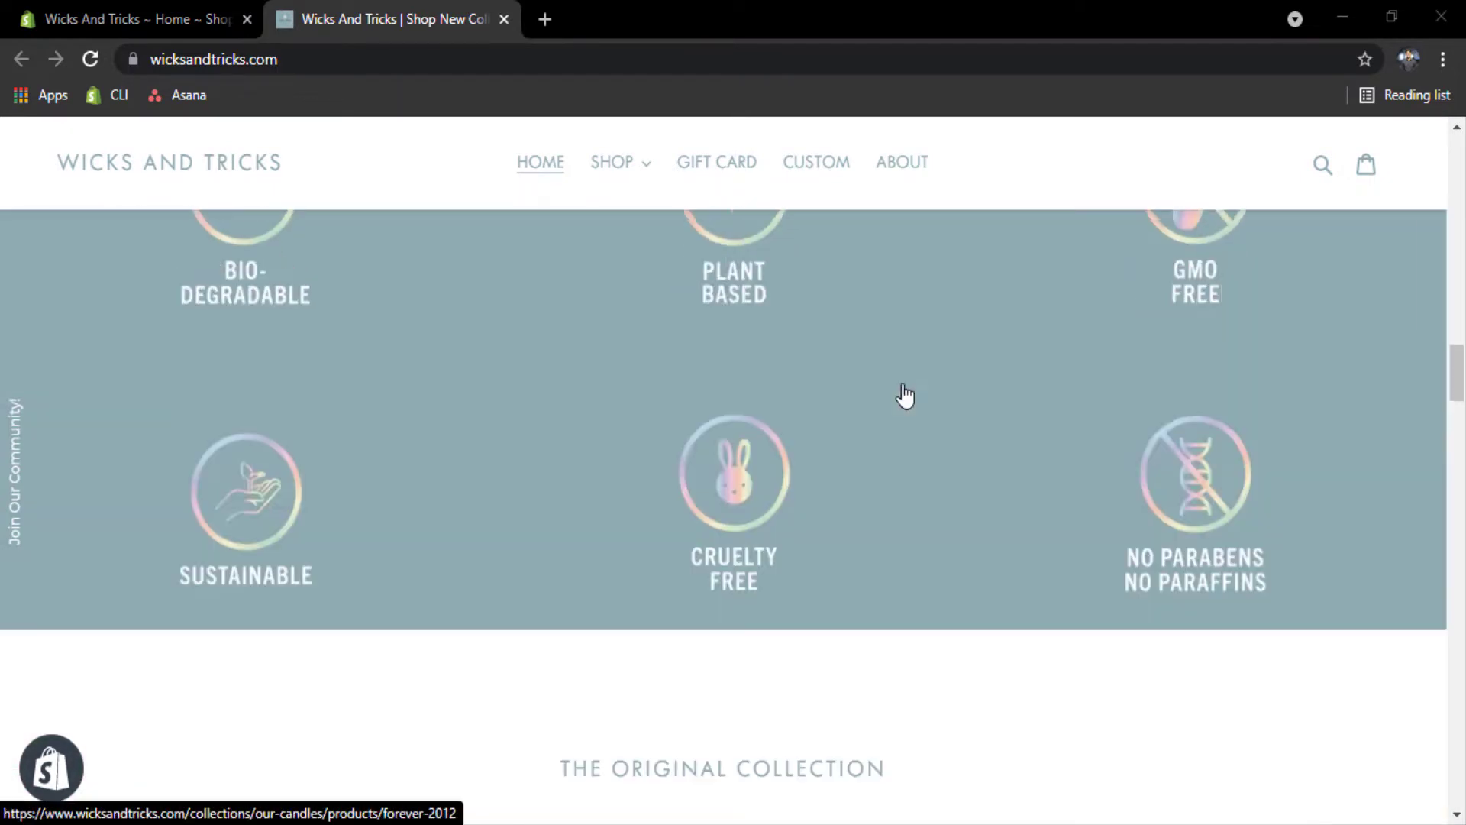
{"action": "scroll", "scroll_direction": "up", "scroll_amount": 3}
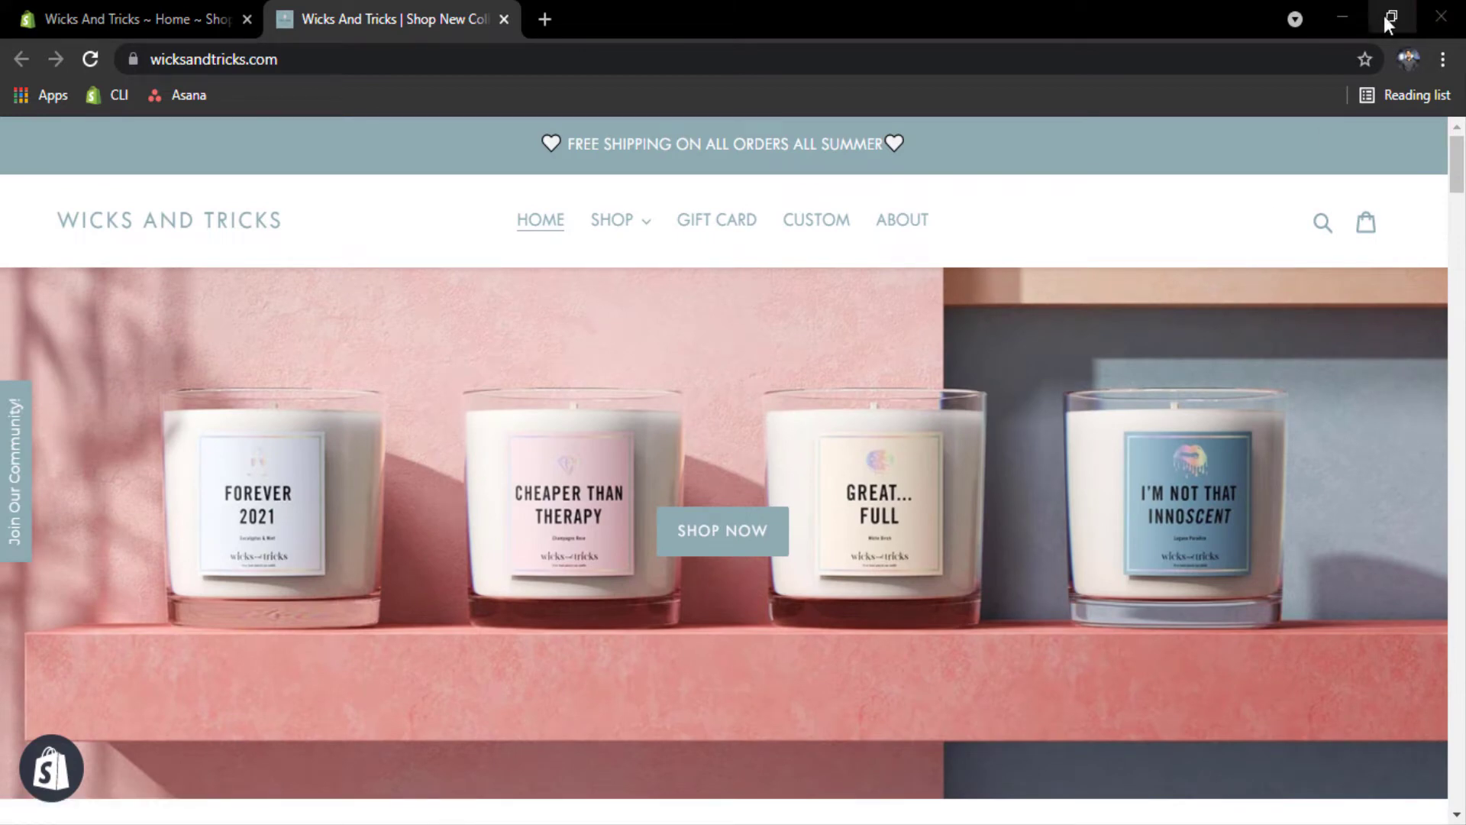
{"action": "left_click", "coordinate": [1389, 17]}
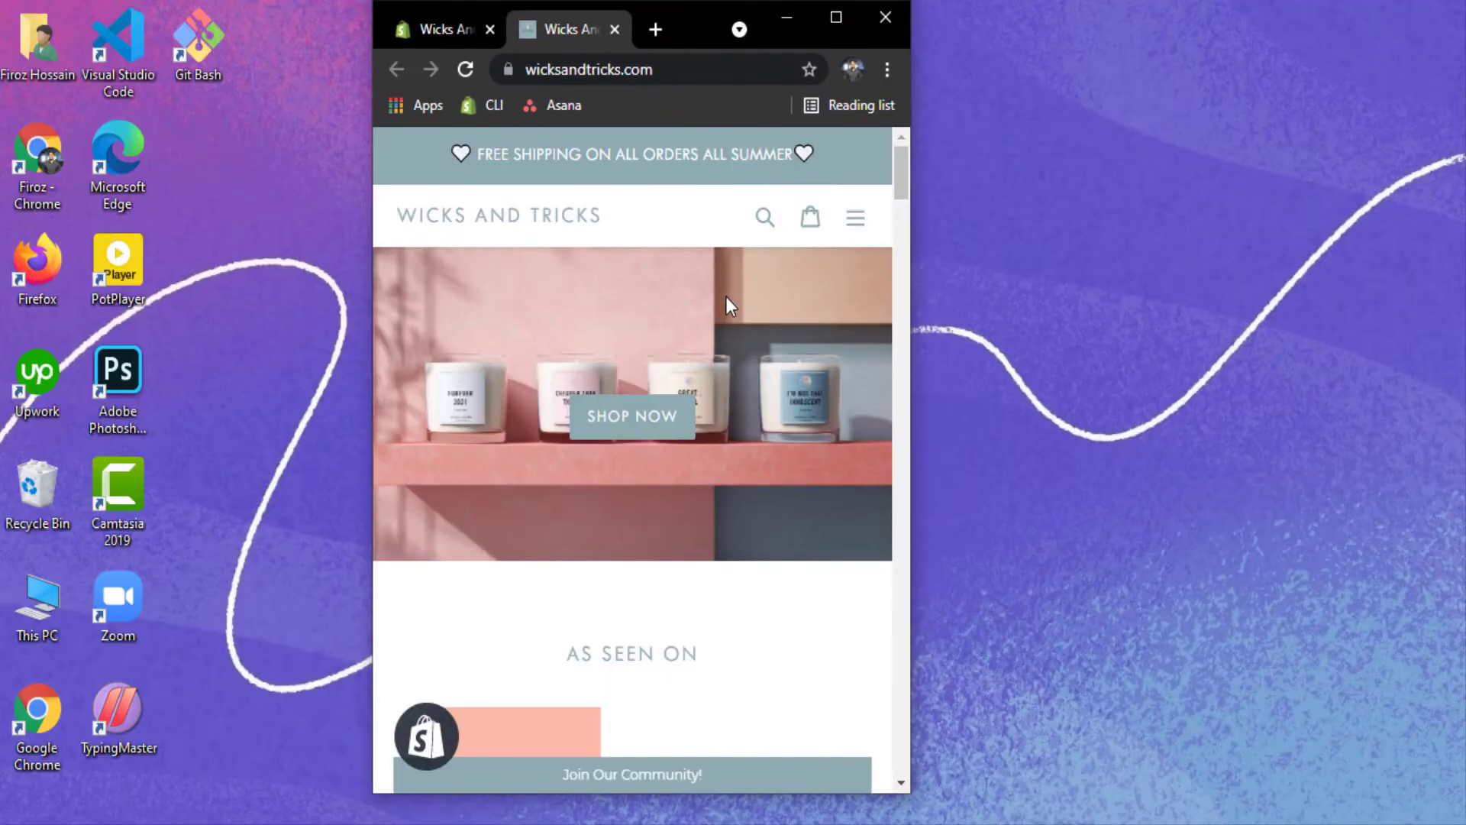
{"action": "scroll", "scroll_direction": "down", "scroll_amount": 3}
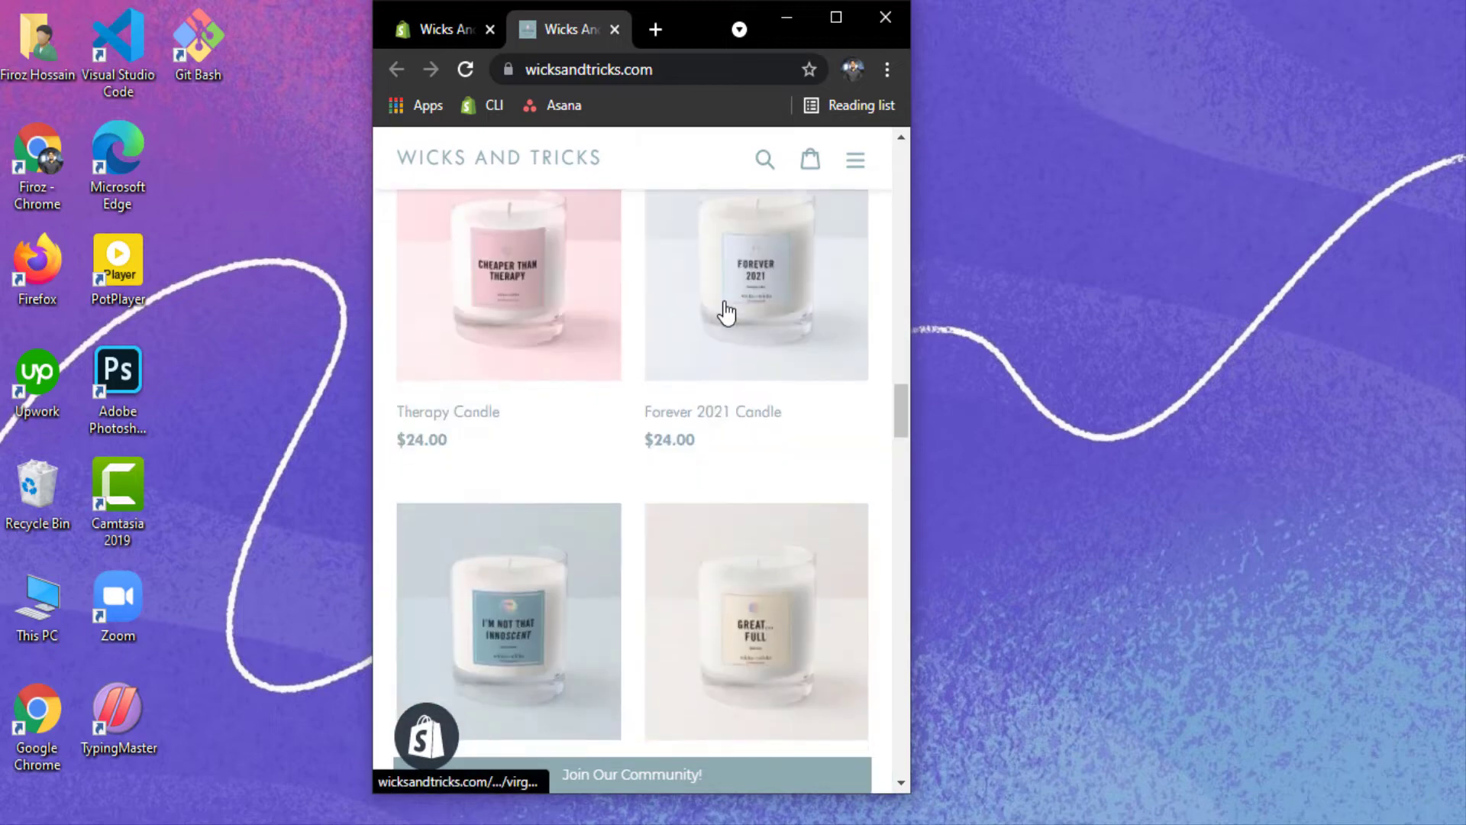
{"action": "scroll", "scroll_direction": "down", "scroll_amount": 3}
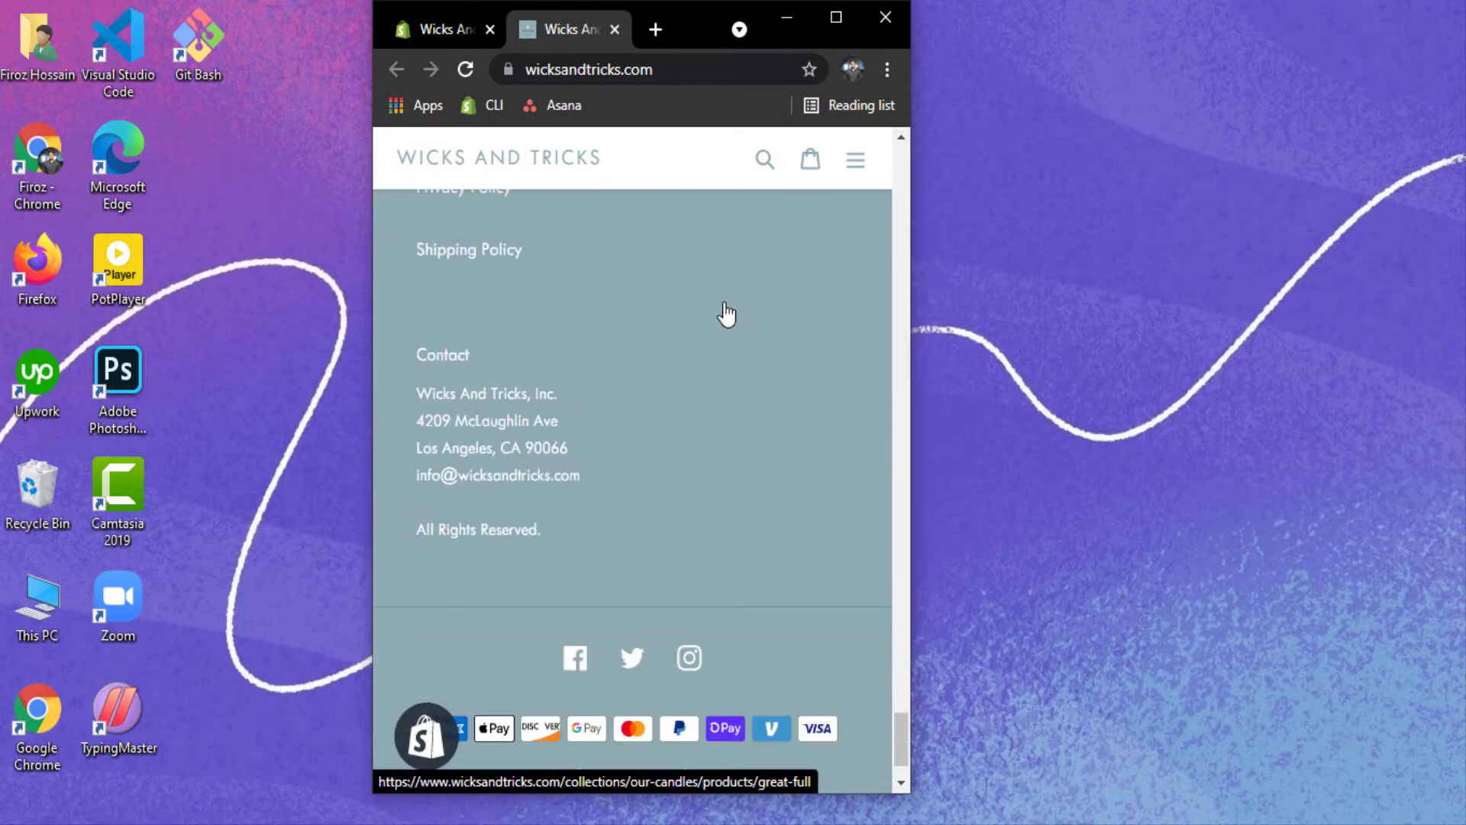
{"action": "scroll", "scroll_direction": "up", "scroll_amount": 3}
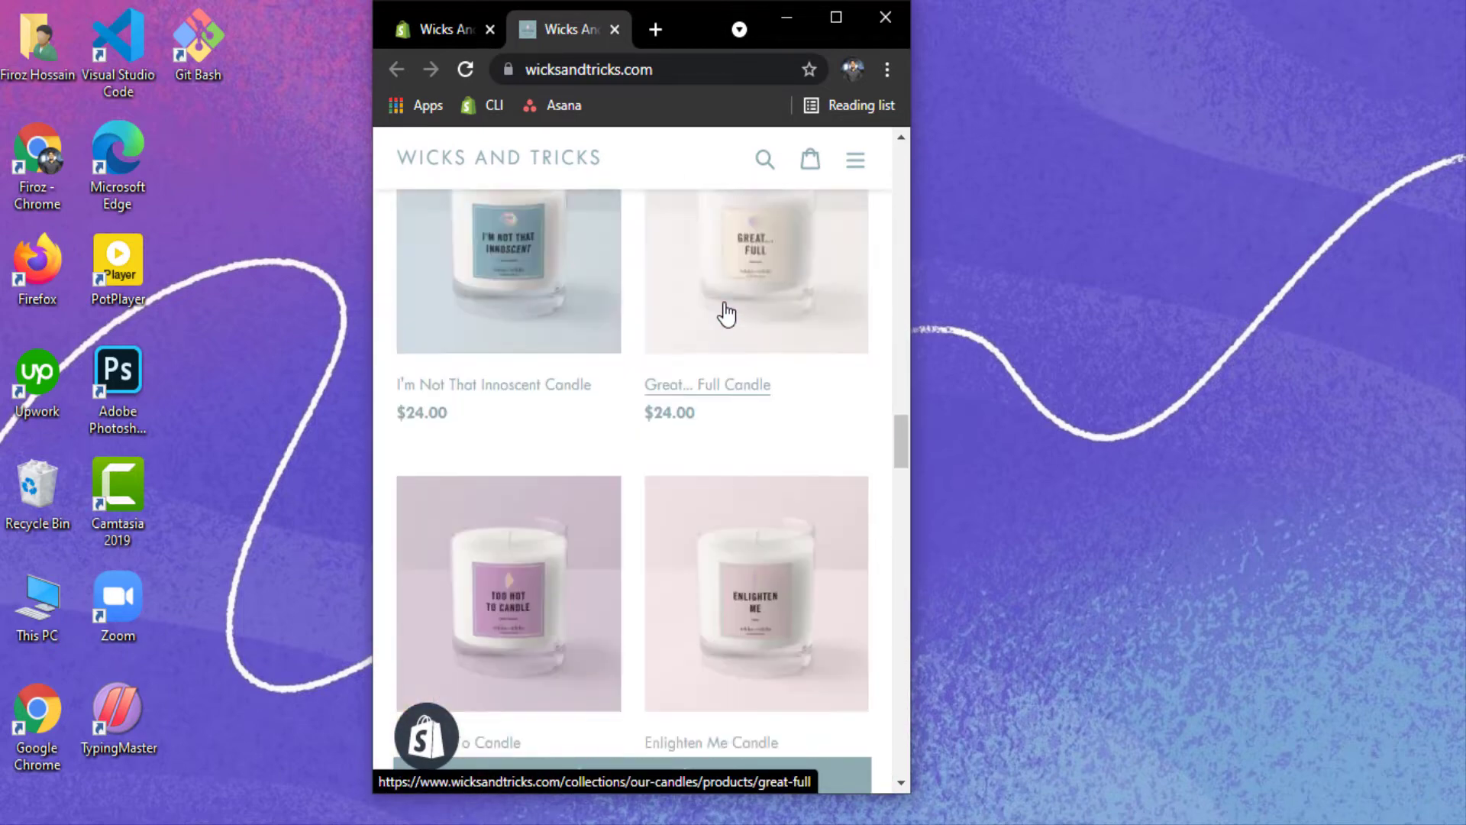
{"action": "scroll", "scroll_direction": "down", "scroll_amount": 3}
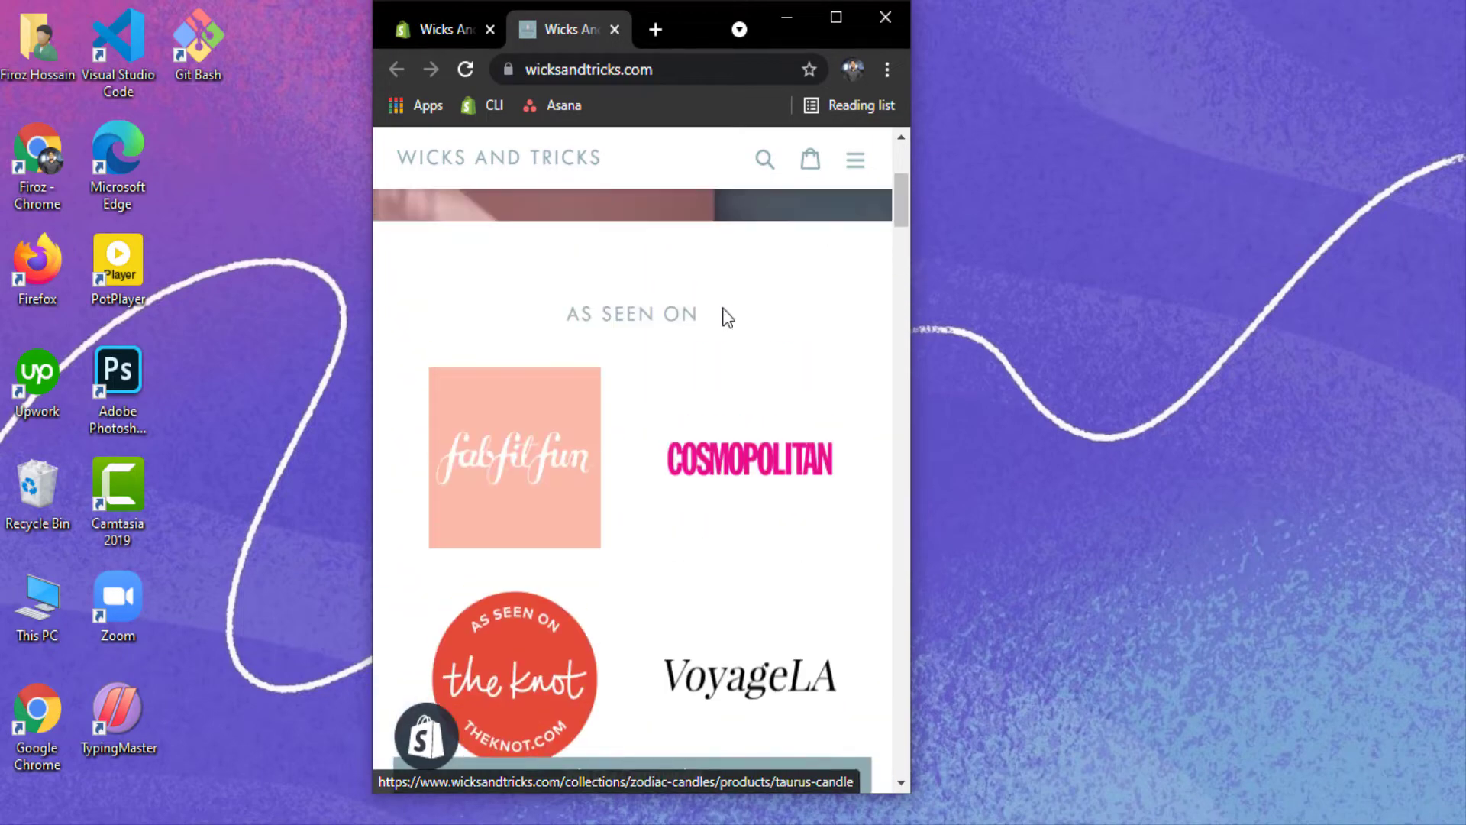
{"action": "left_click", "coordinate": [833, 17]}
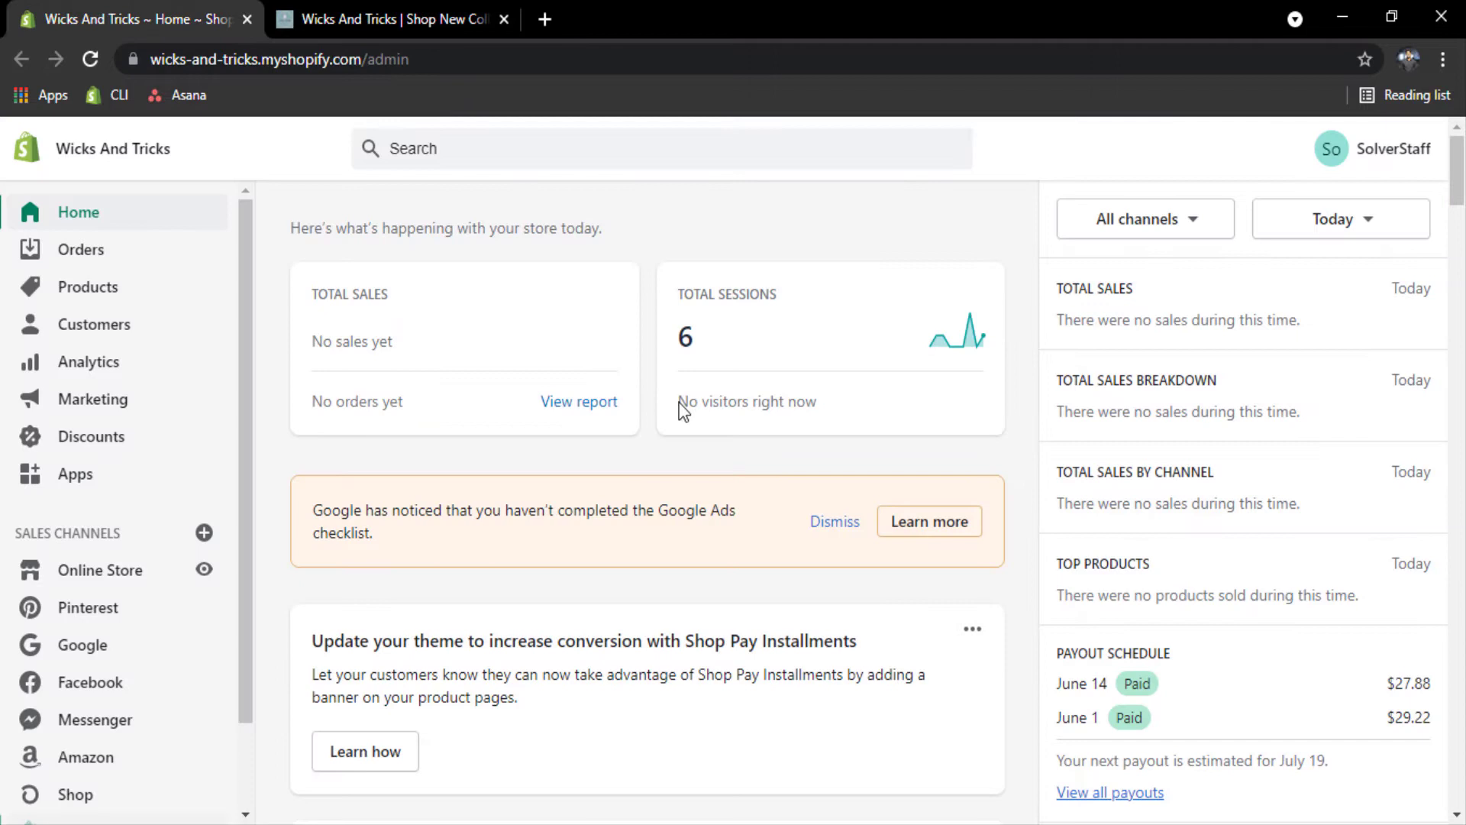
{"action": "mouse_move", "coordinate": [836, 524]}
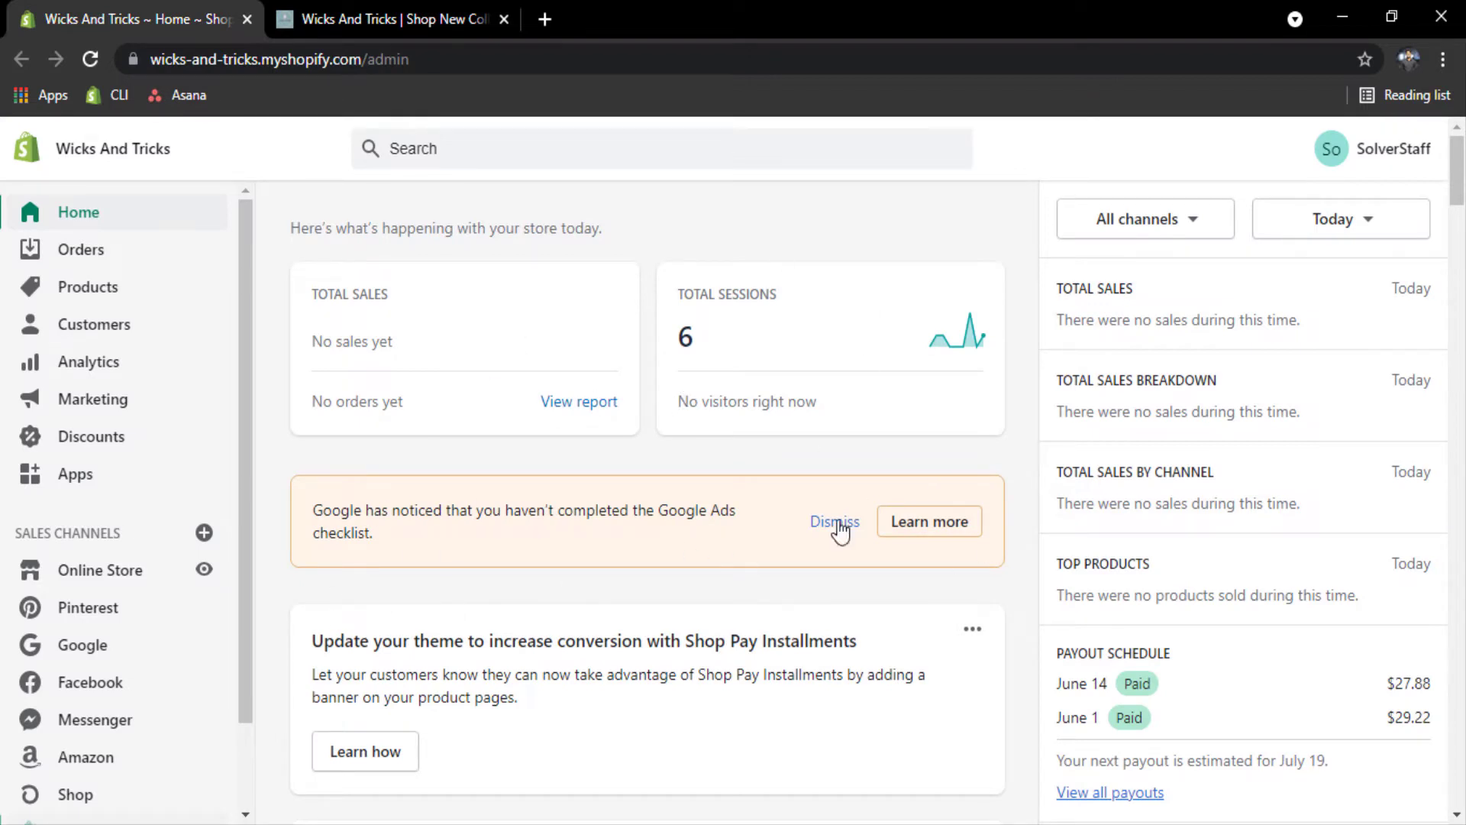
{"action": "mouse_move", "coordinate": [896, 464]}
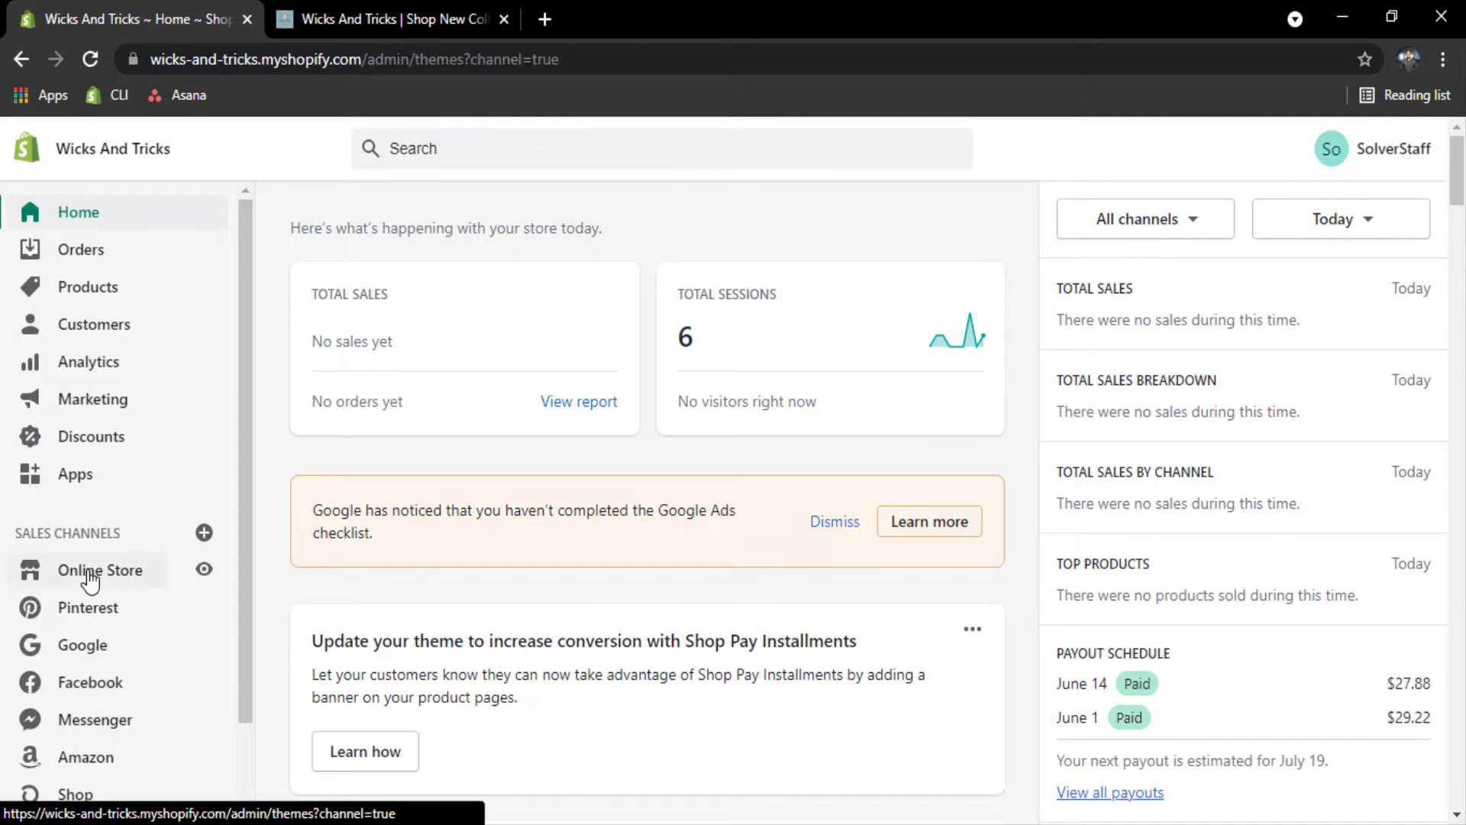
Open Edit code for the Latest theme from Online Store's theme actions
{"action": "left_click", "coordinate": [100, 570]}
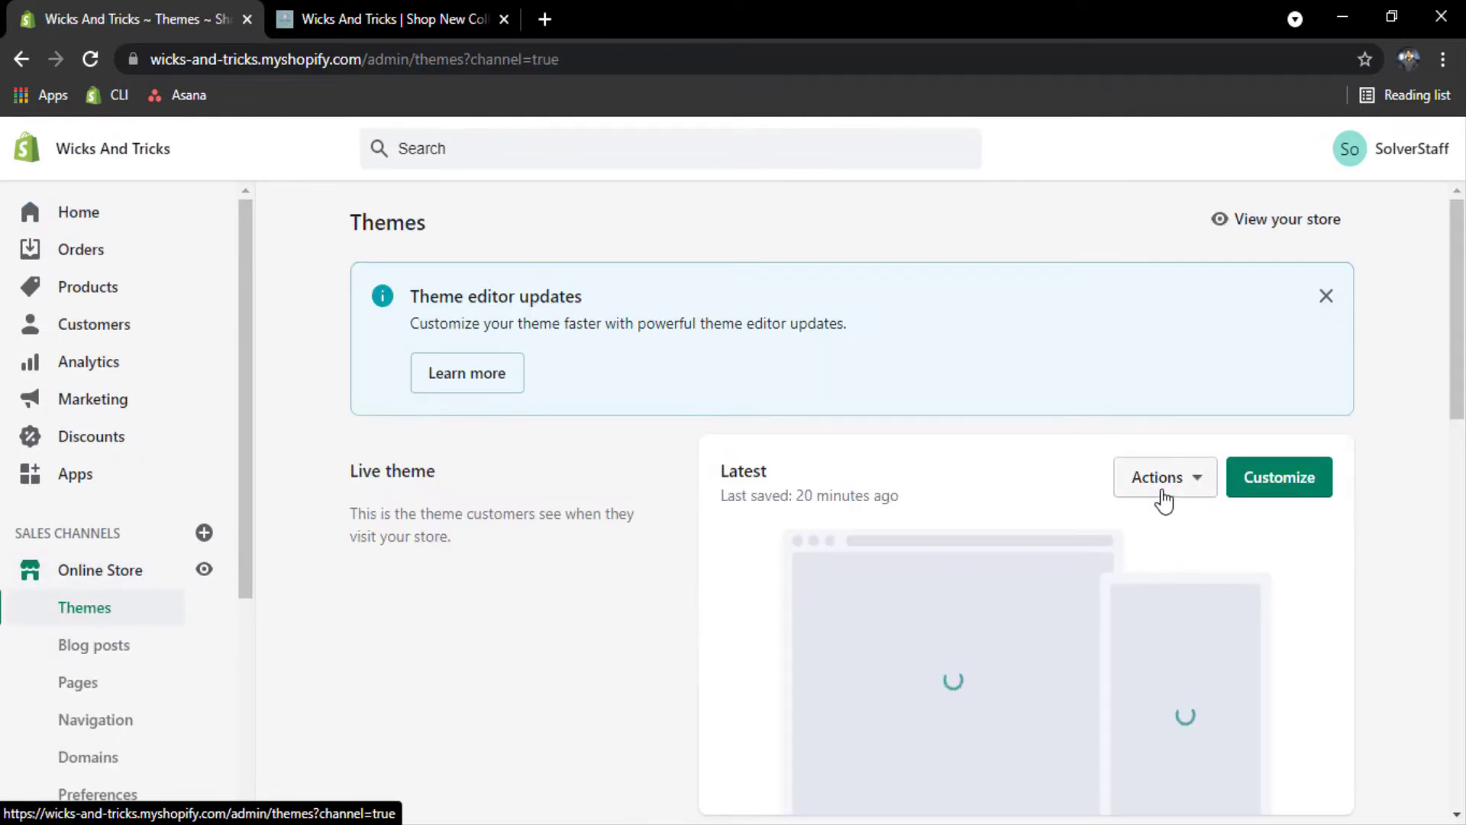
{"action": "left_click", "coordinate": [1164, 477]}
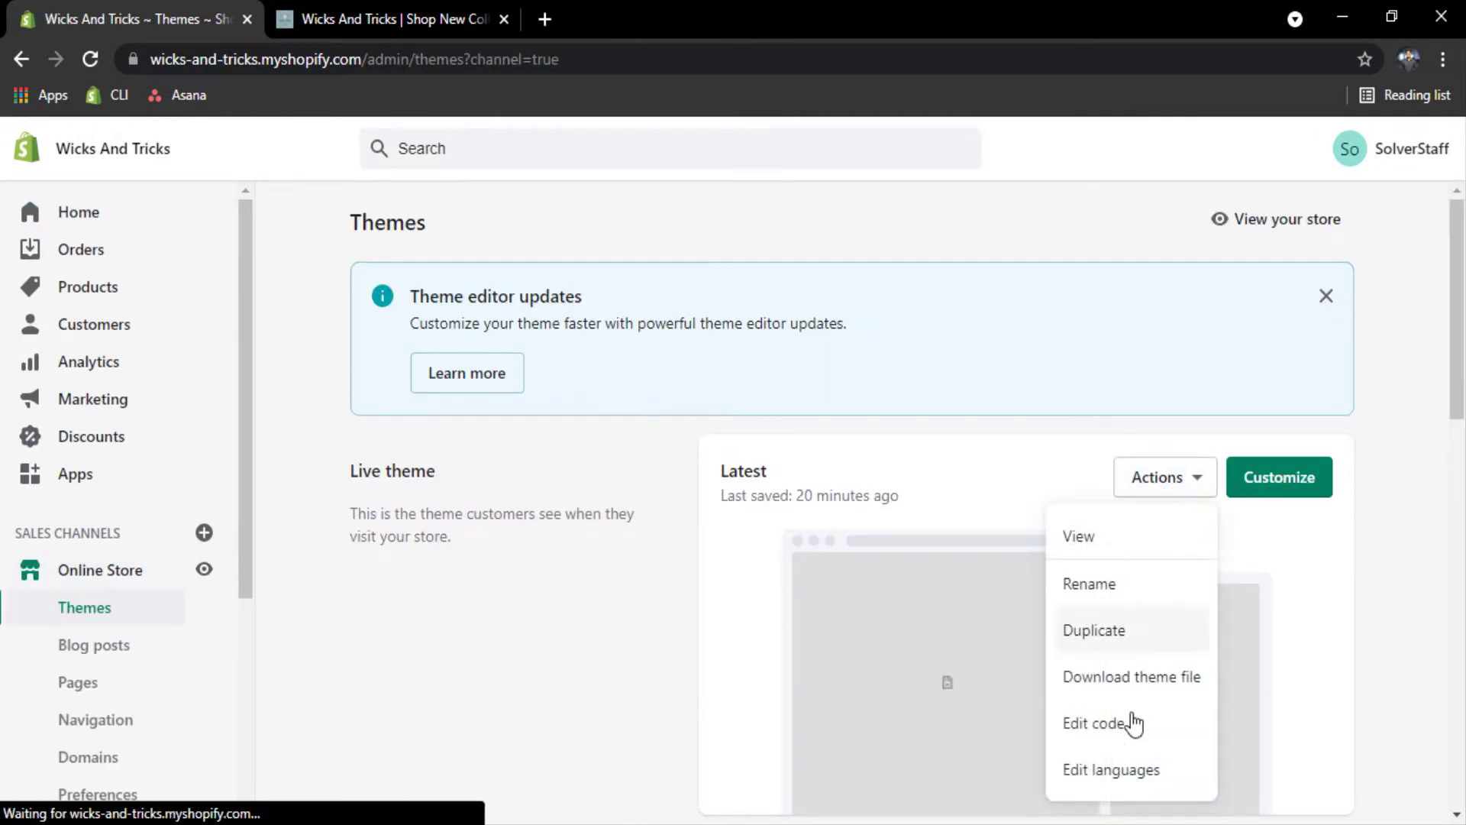
{"action": "left_click", "coordinate": [1094, 723]}
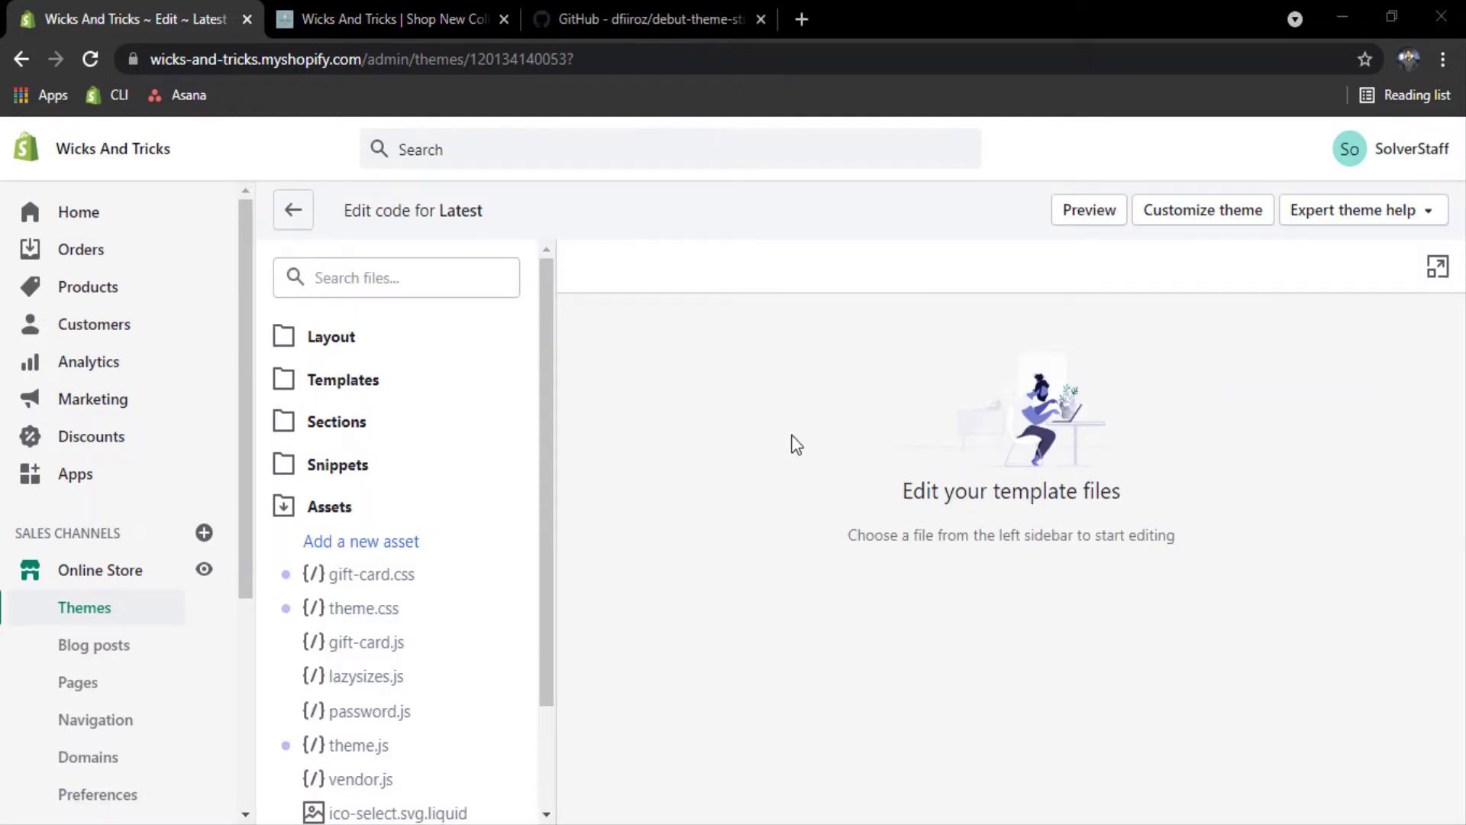
{"action": "mouse_move", "coordinate": [626, 22]}
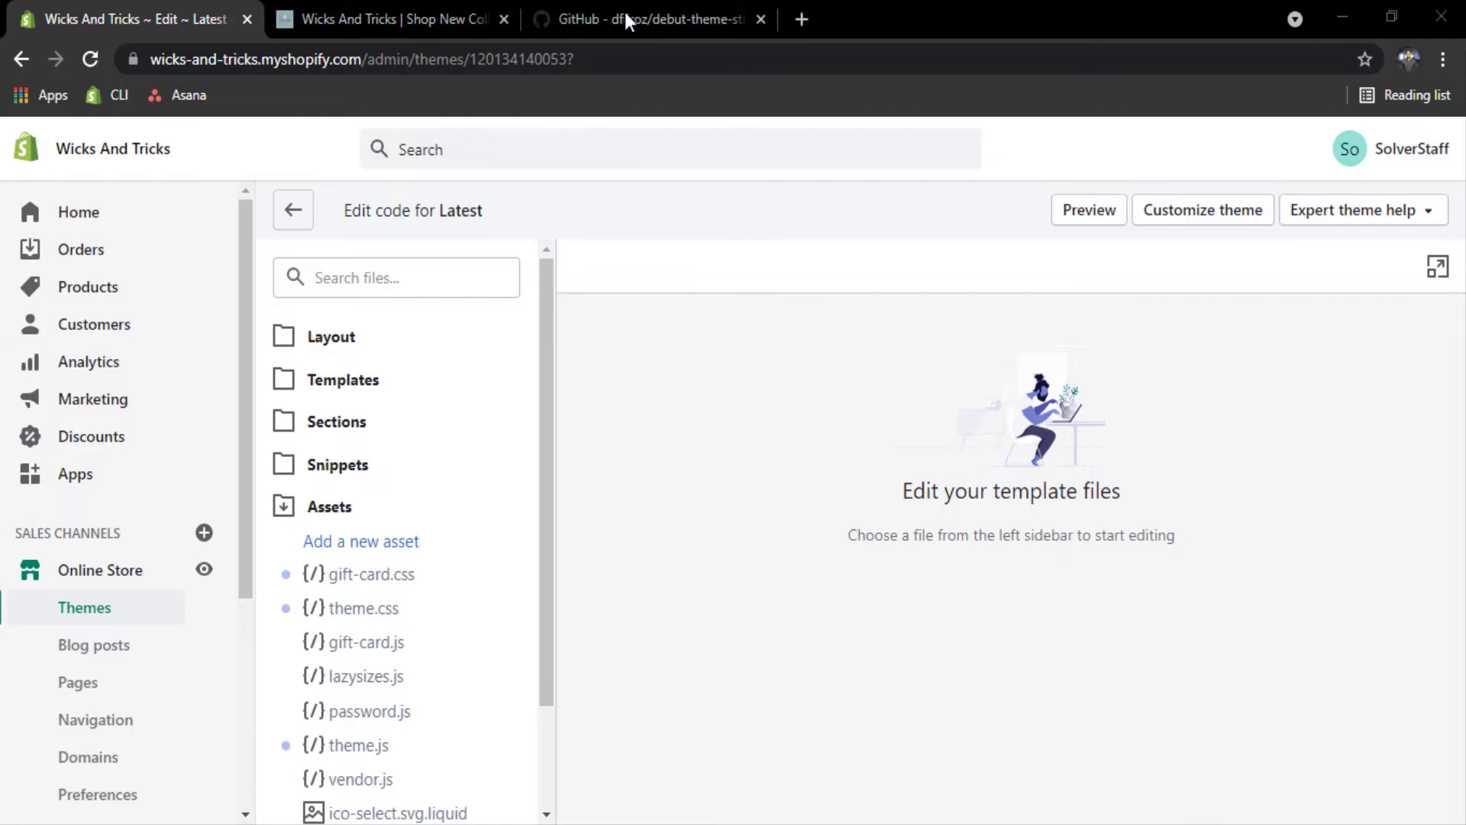
Open sticky.css in the GitHub sticky-header repository and copy its full contents
{"action": "left_click", "coordinate": [645, 18]}
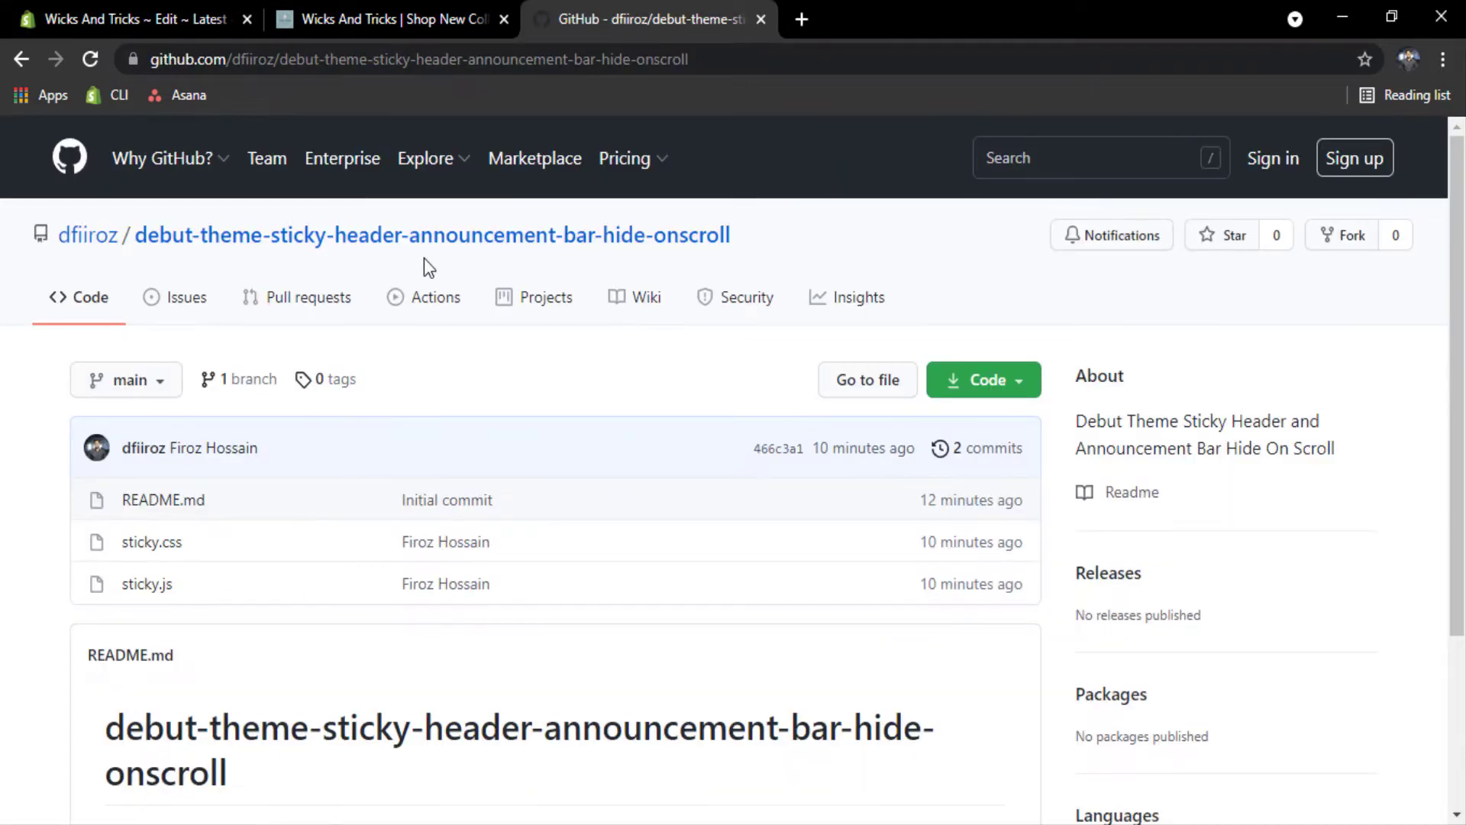
{"action": "mouse_move", "coordinate": [546, 274]}
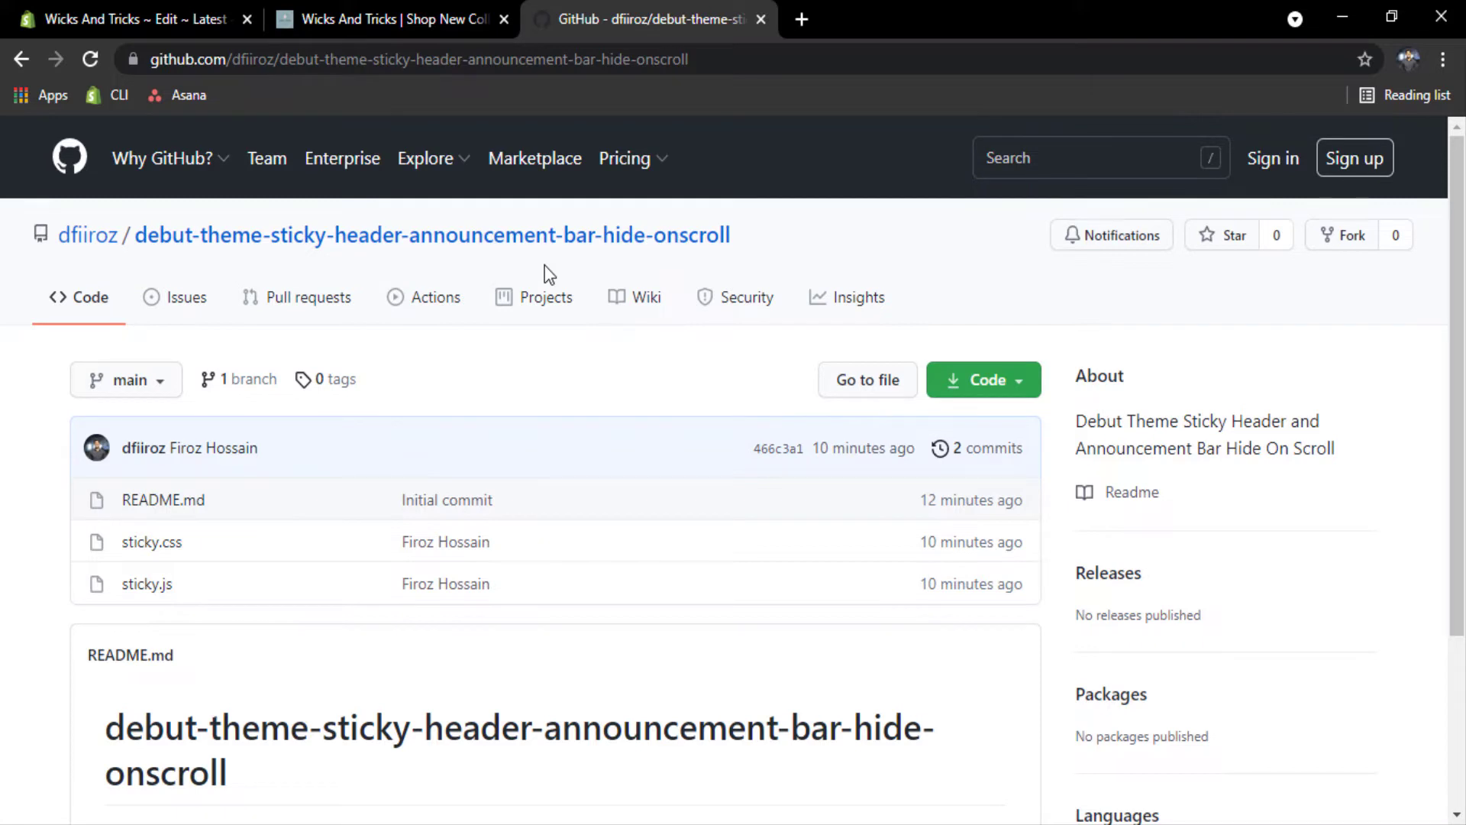
{"action": "mouse_move", "coordinate": [383, 363]}
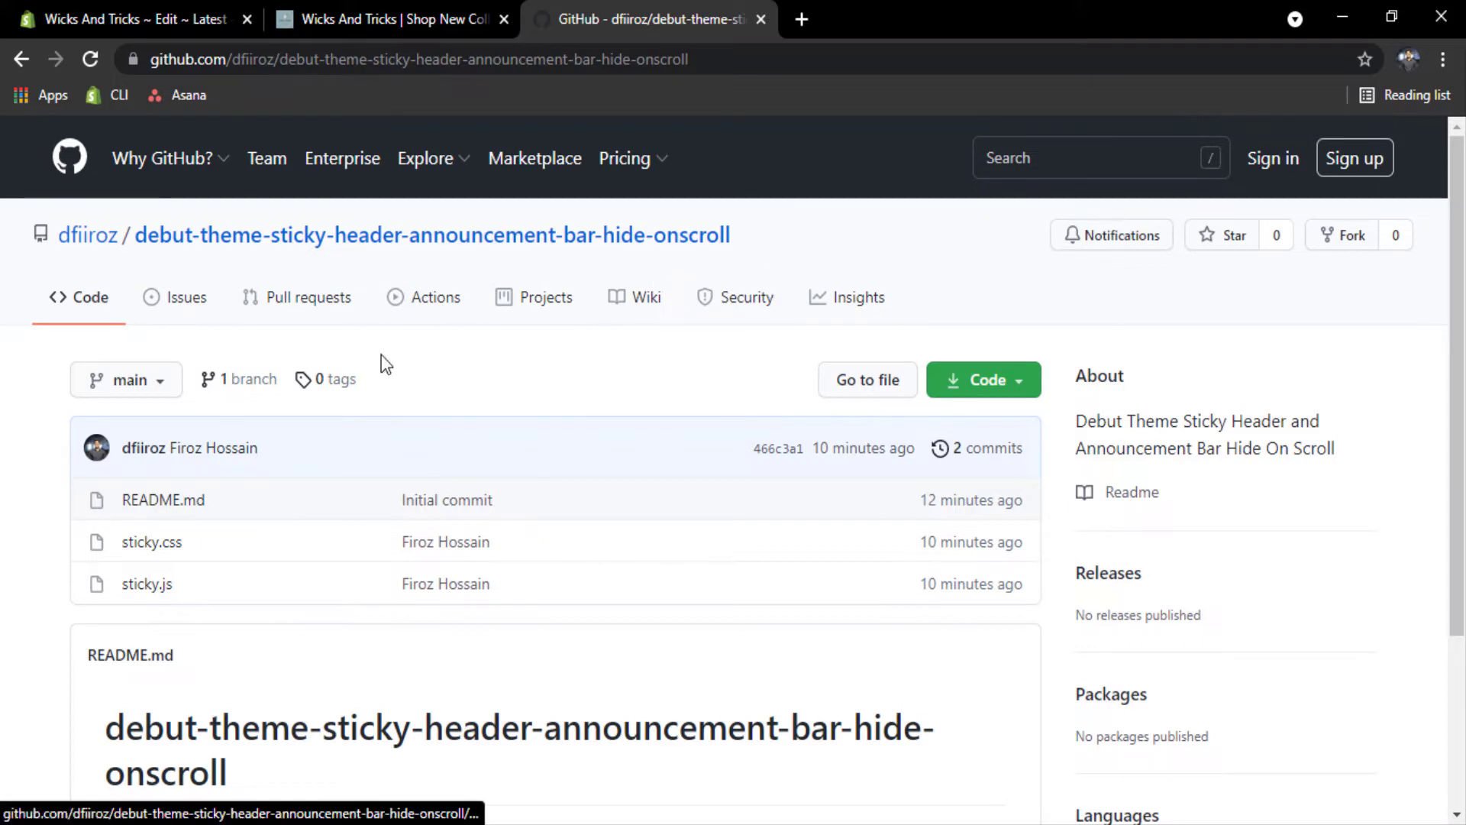
{"action": "mouse_move", "coordinate": [651, 288]}
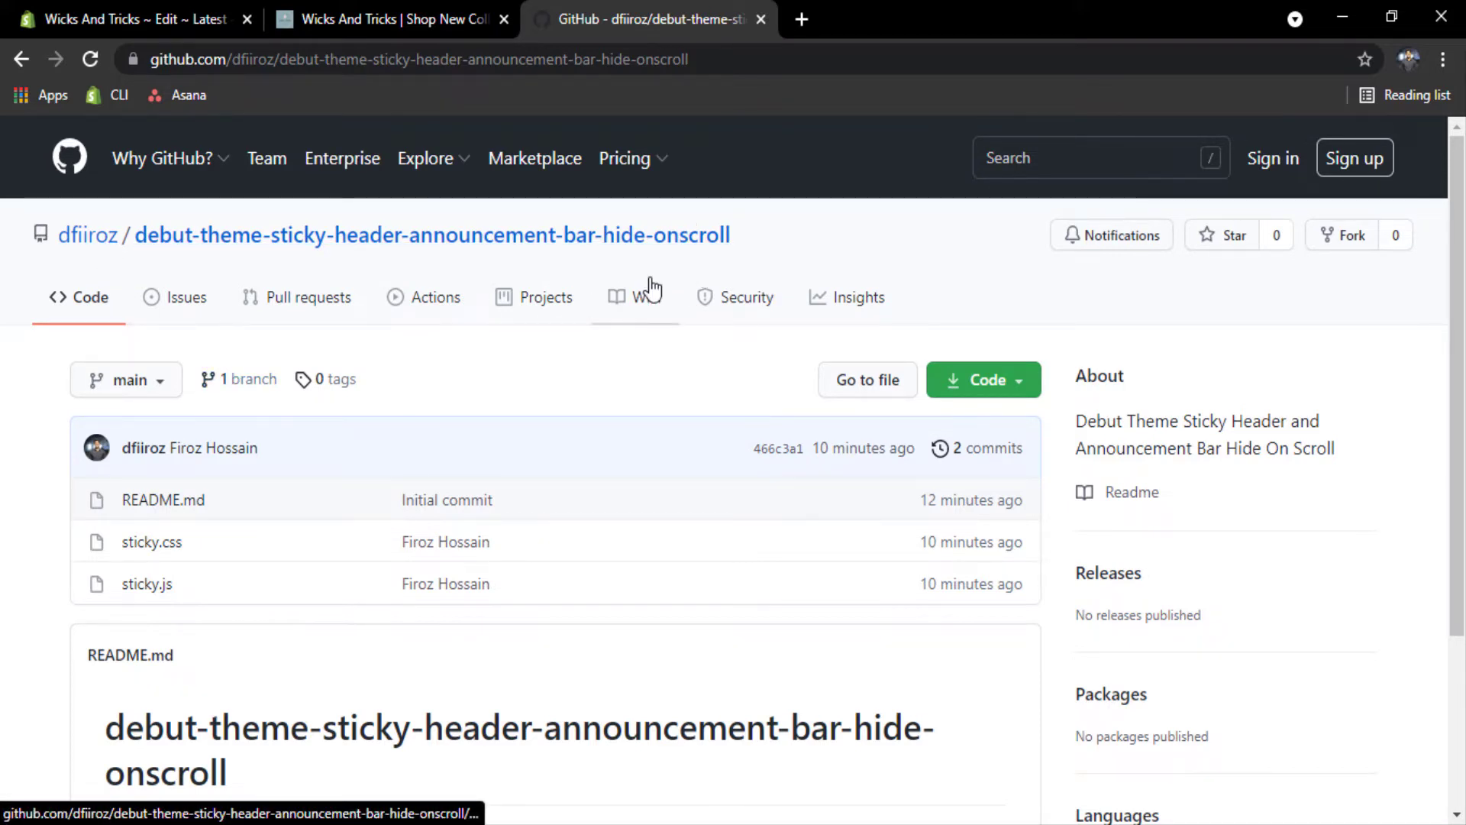
{"action": "mouse_move", "coordinate": [579, 492]}
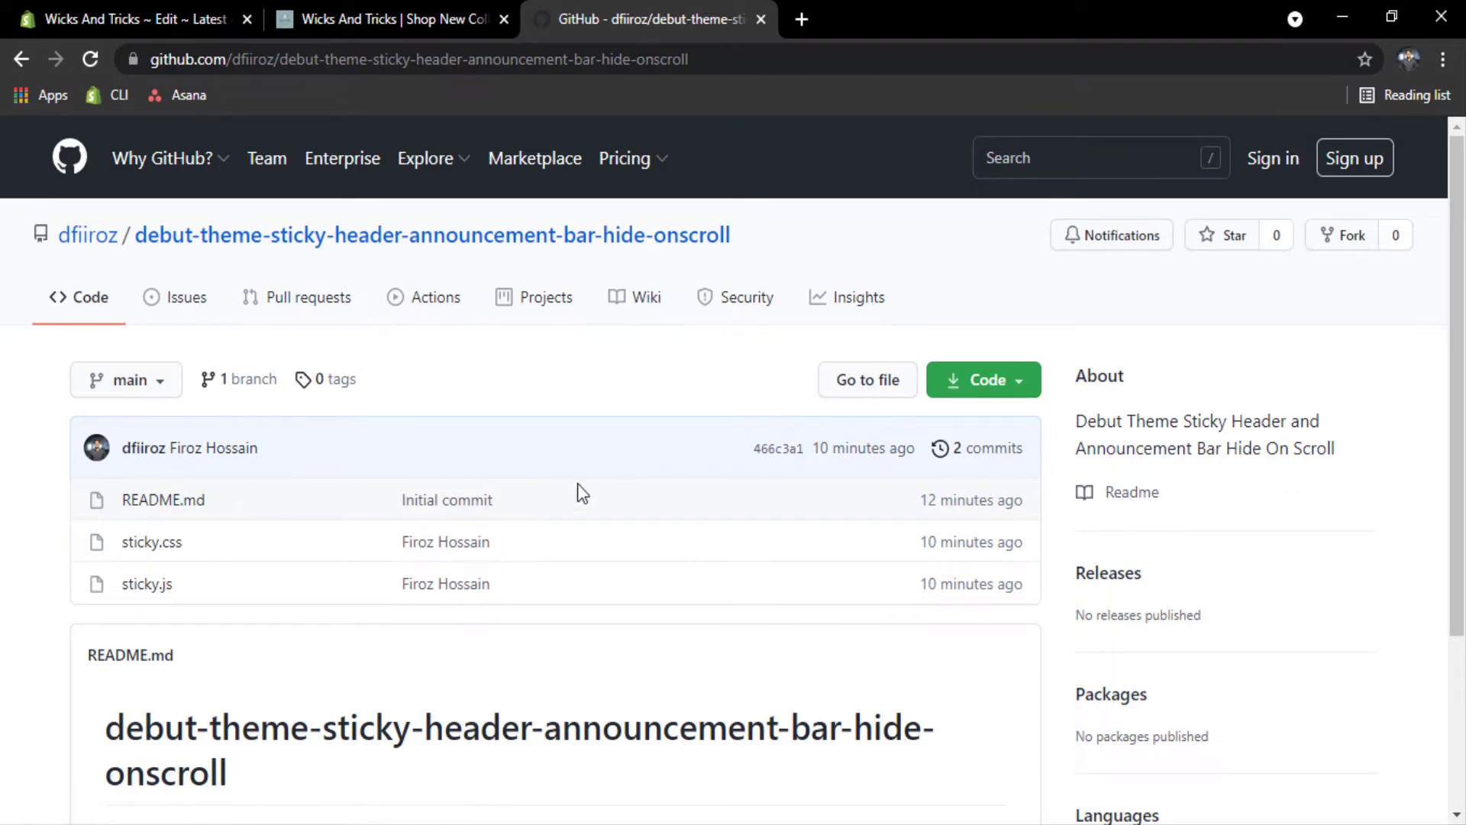
{"action": "scroll", "scroll_direction": "down", "scroll_amount": 3}
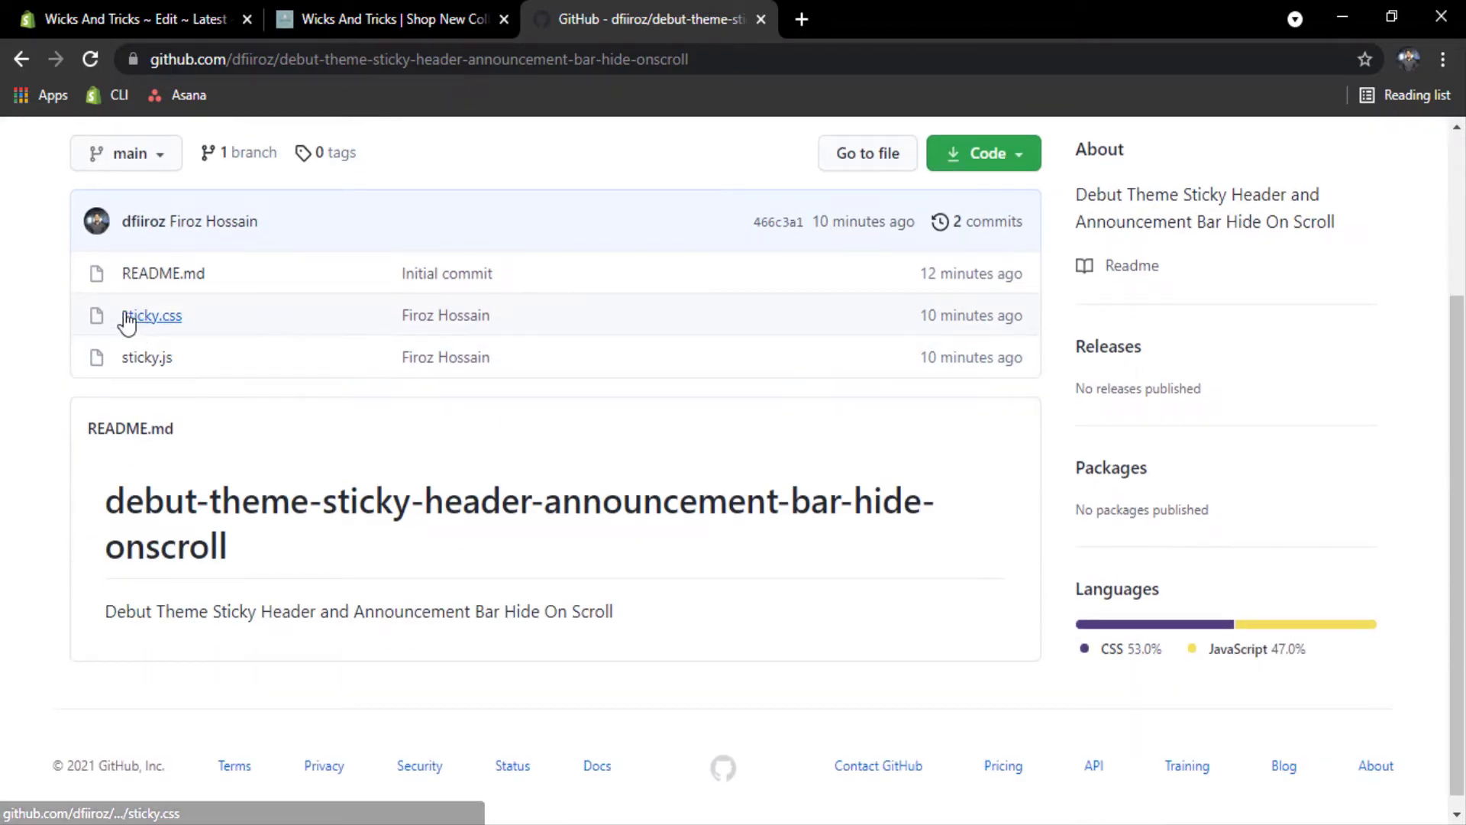
{"action": "left_click", "coordinate": [151, 315]}
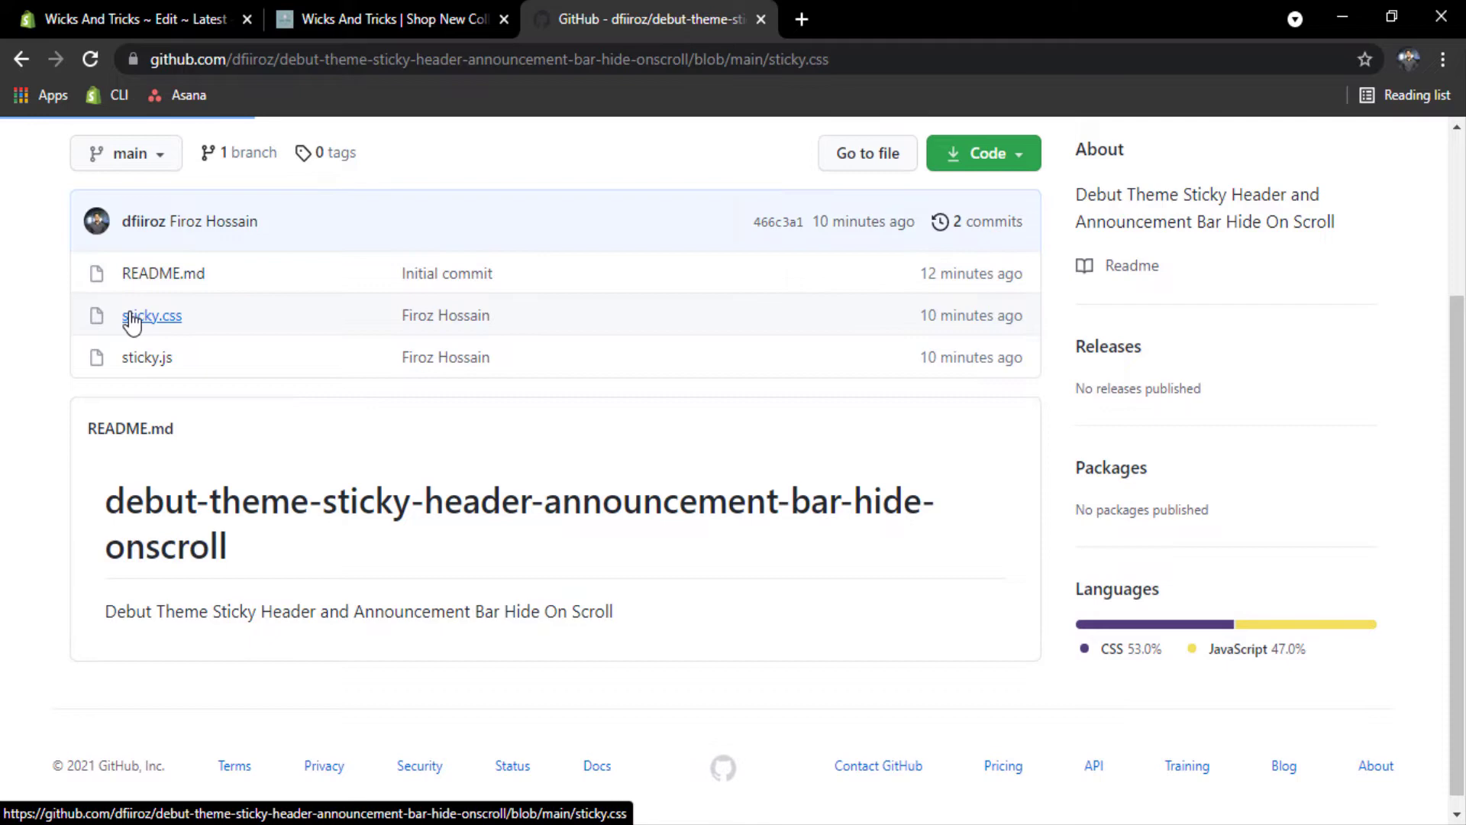
{"action": "left_click", "coordinate": [151, 315]}
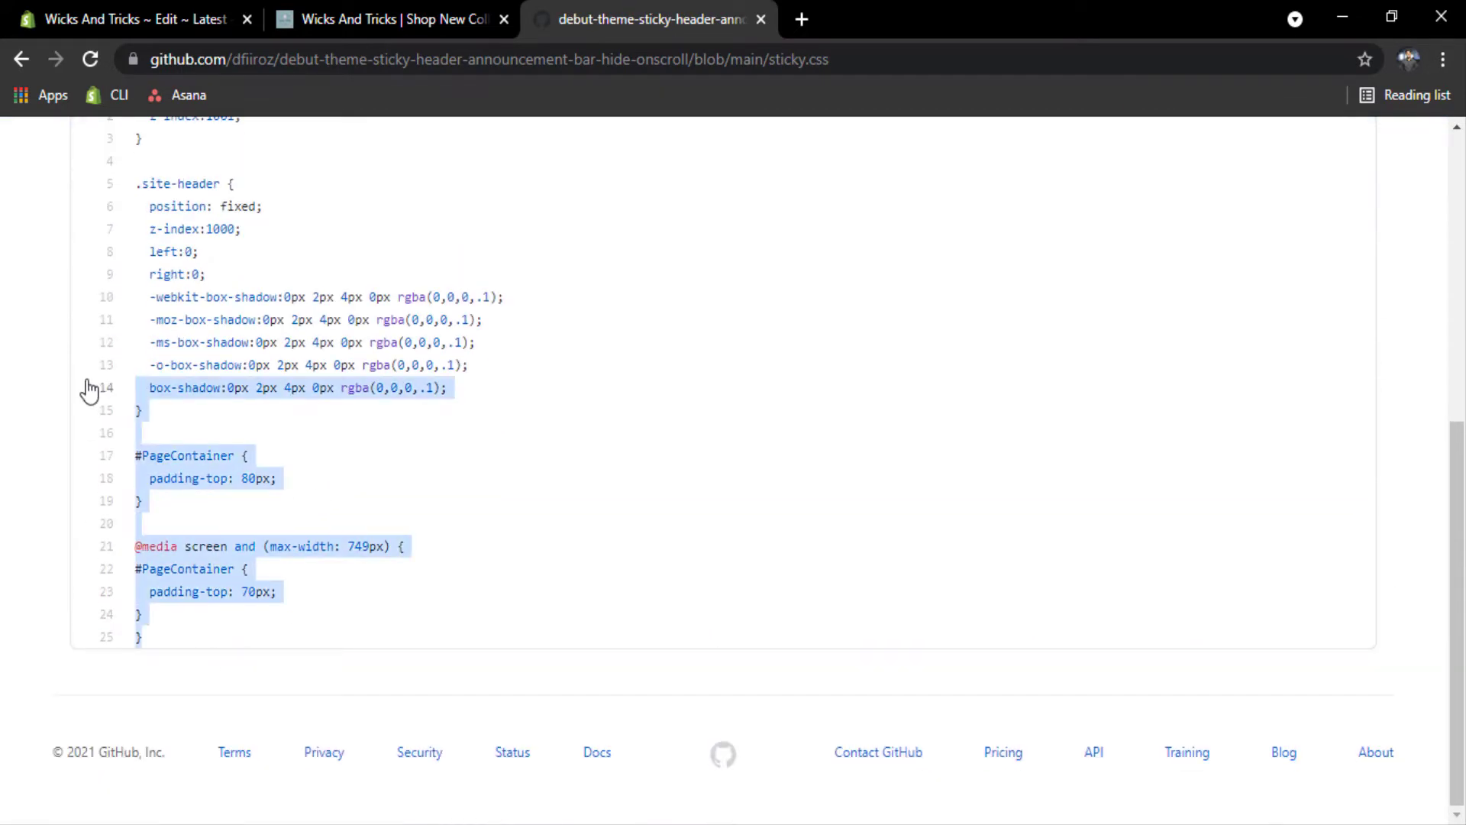
{"action": "scroll", "scroll_direction": "up", "scroll_amount": 3}
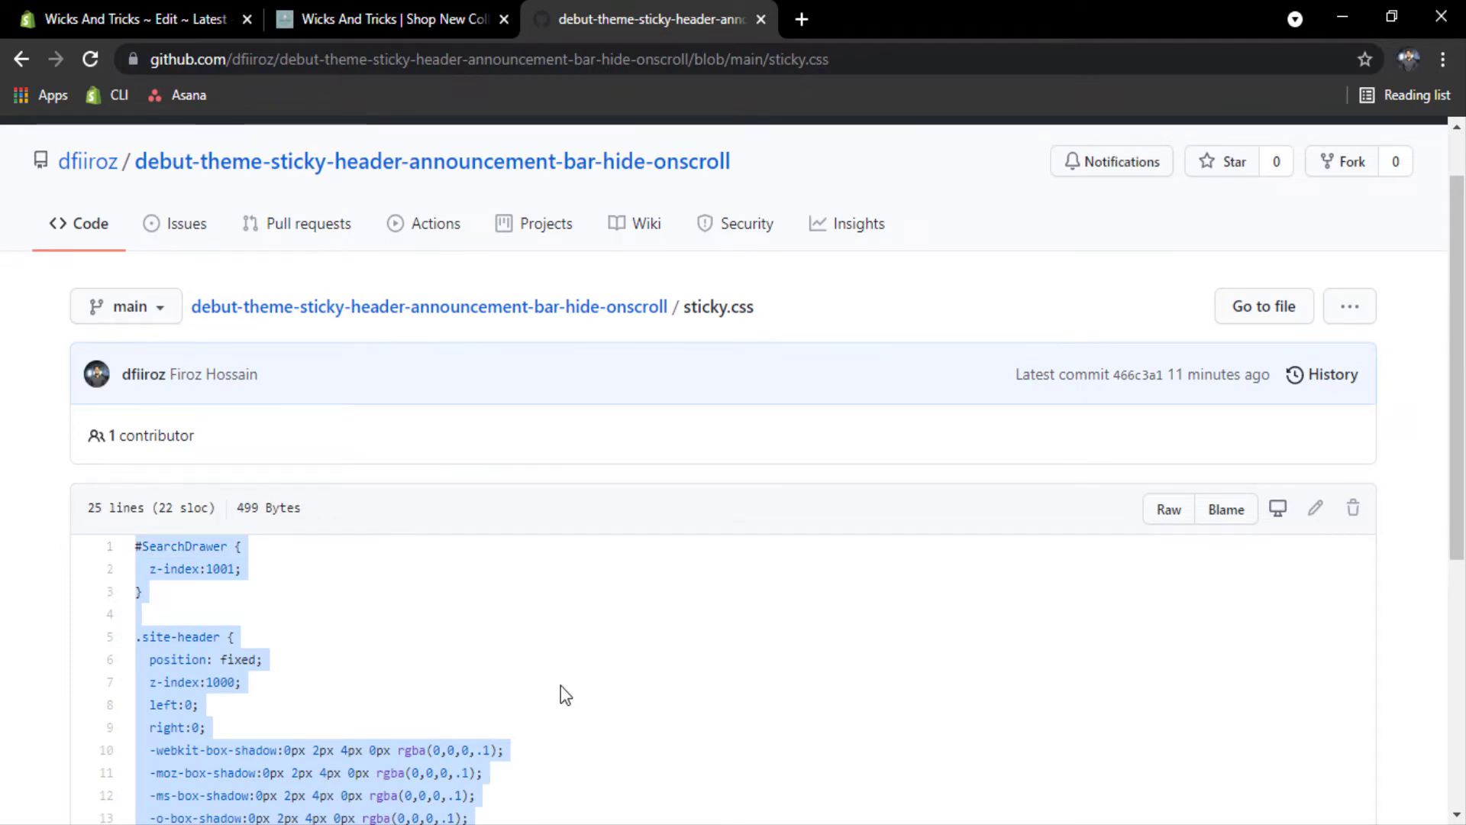
{"action": "left_click", "coordinate": [121, 18]}
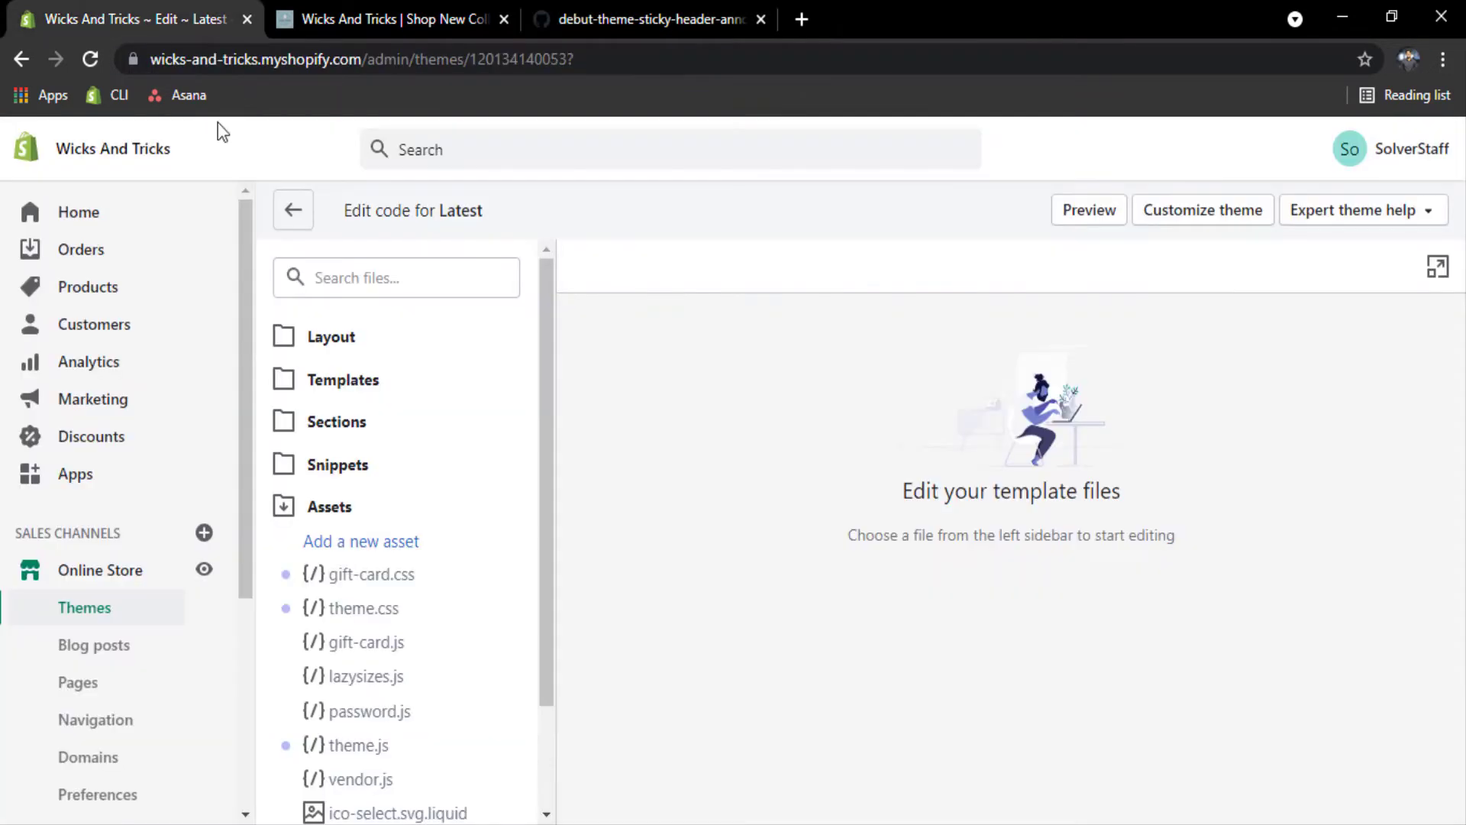
{"action": "mouse_move", "coordinate": [402, 521]}
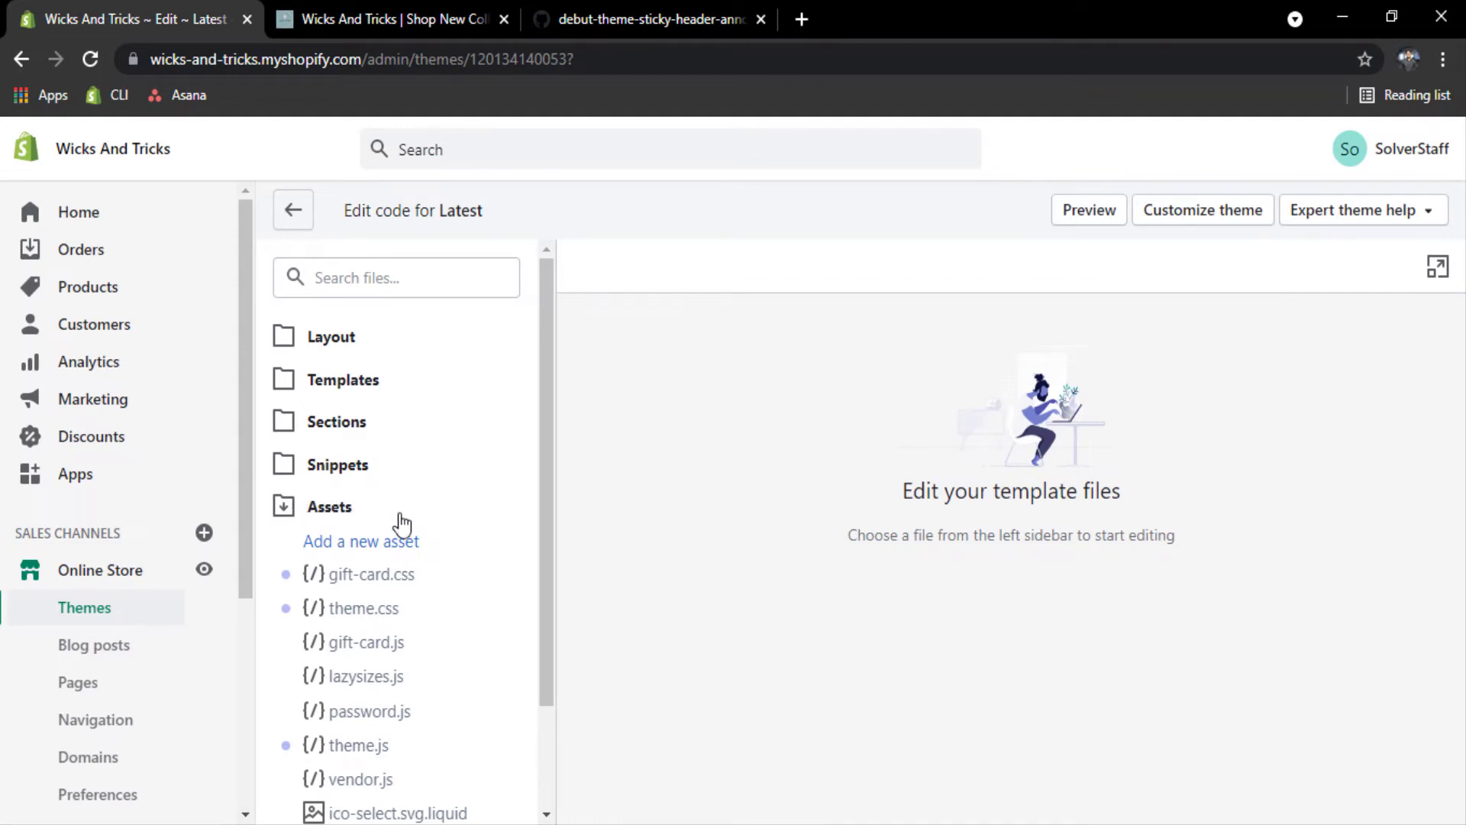
Append a Sticky Header comment and the sticky header CSS to the end of theme.css, then save
{"action": "scroll", "scroll_direction": "down", "scroll_amount": 3}
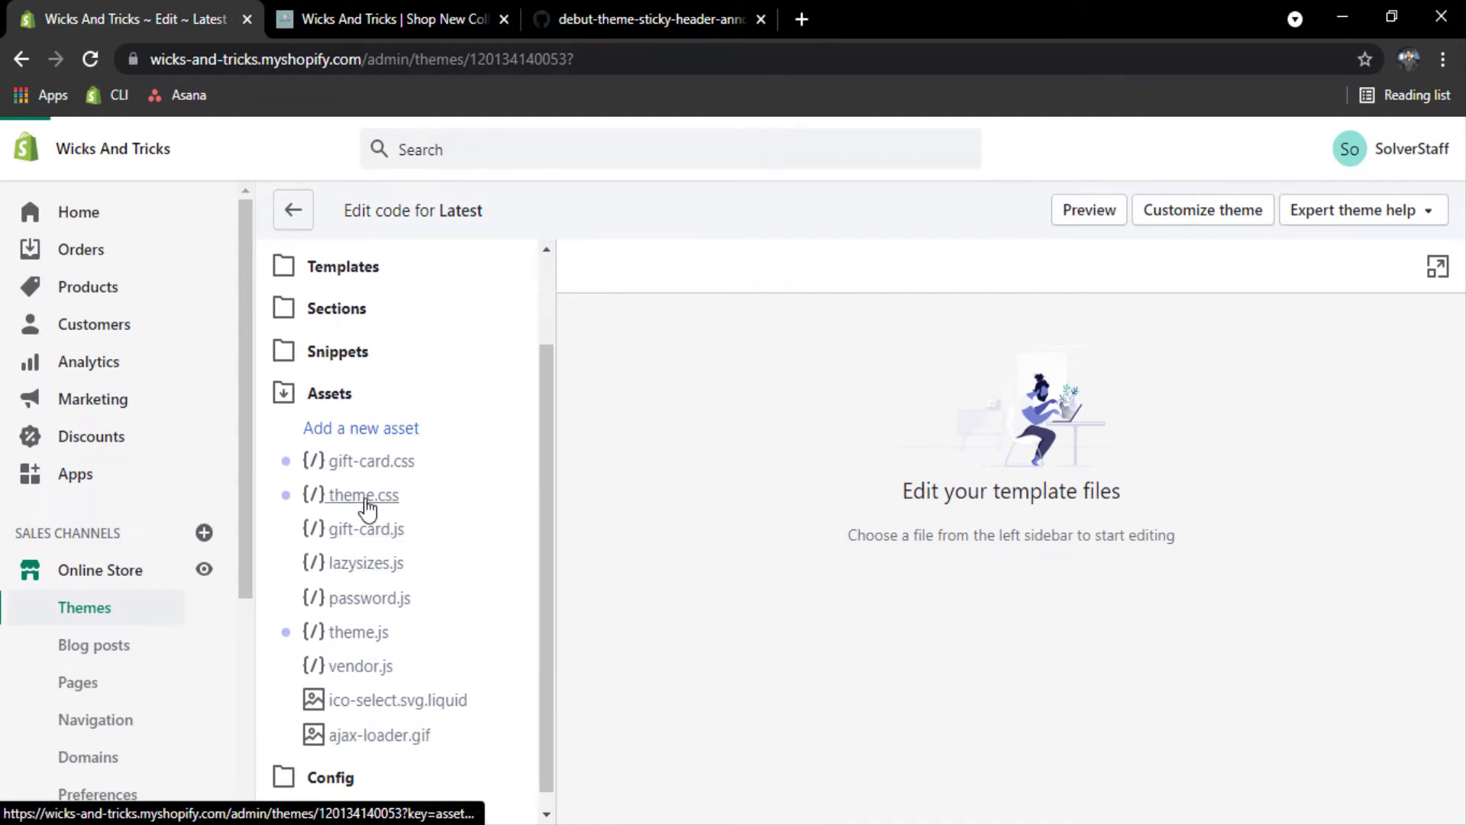
{"action": "left_click", "coordinate": [363, 495]}
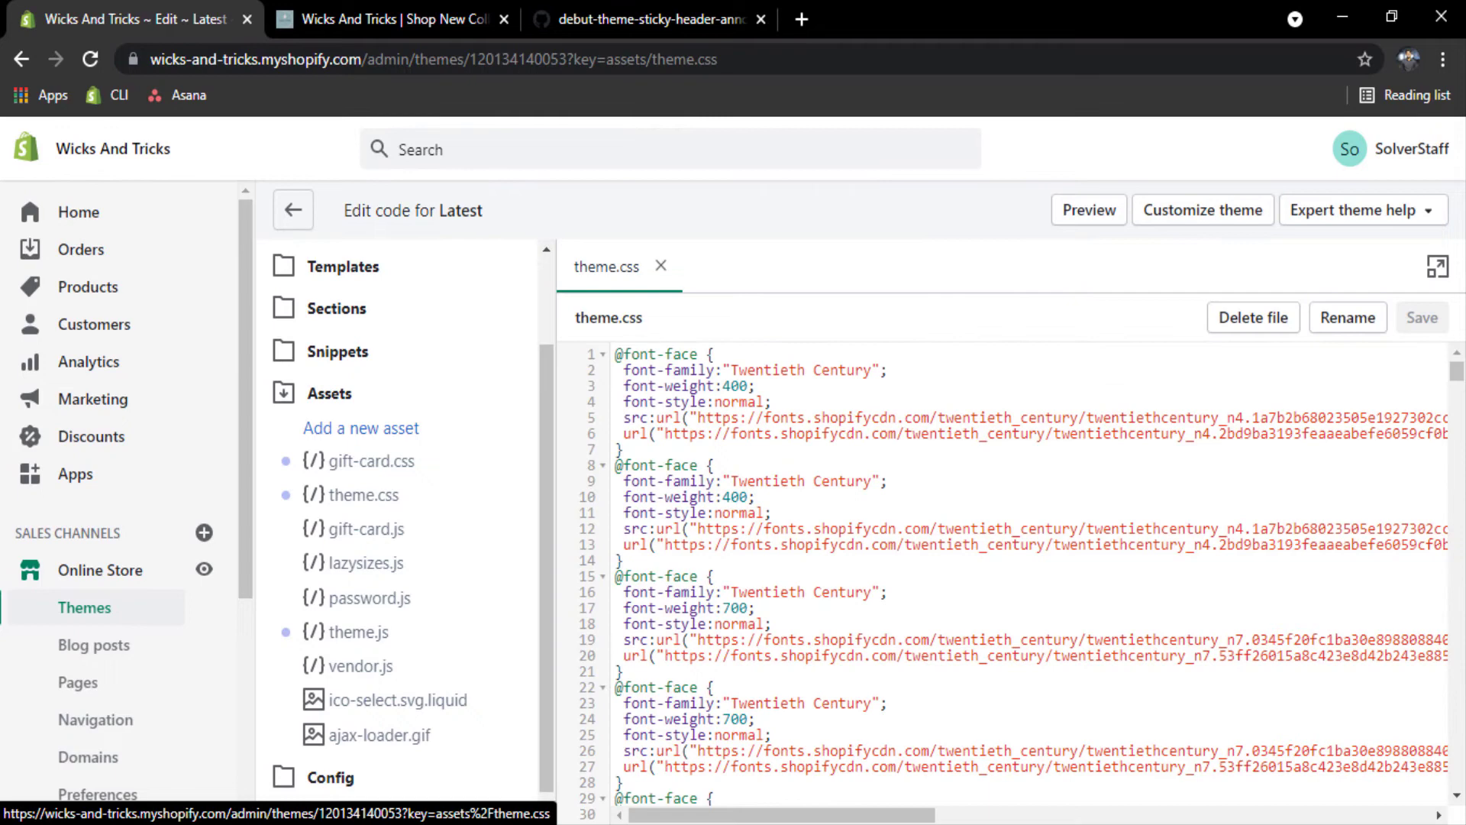
{"action": "scroll", "scroll_direction": "down", "scroll_amount": 3}
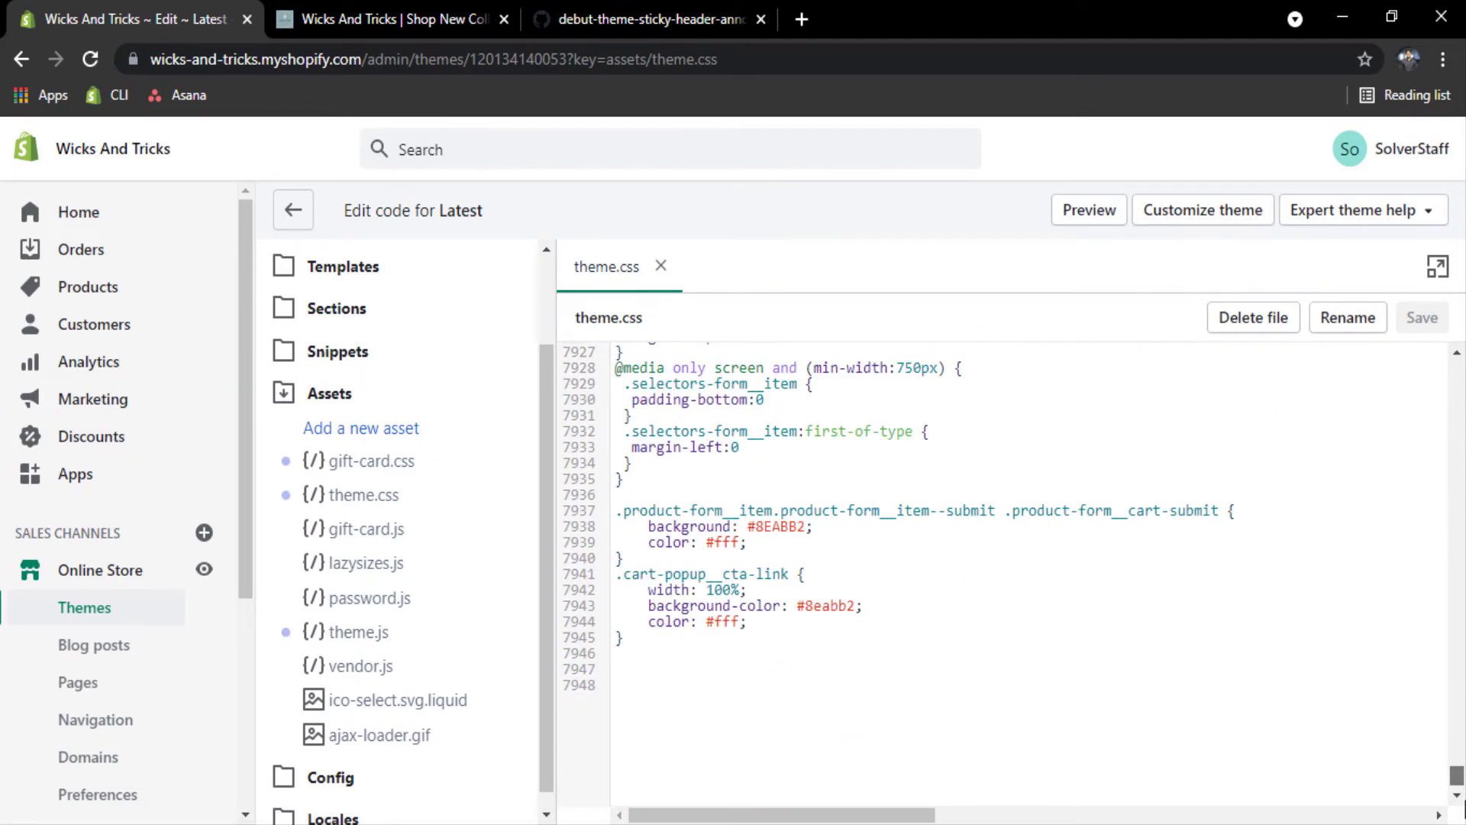
{"action": "left_click", "coordinate": [691, 695]}
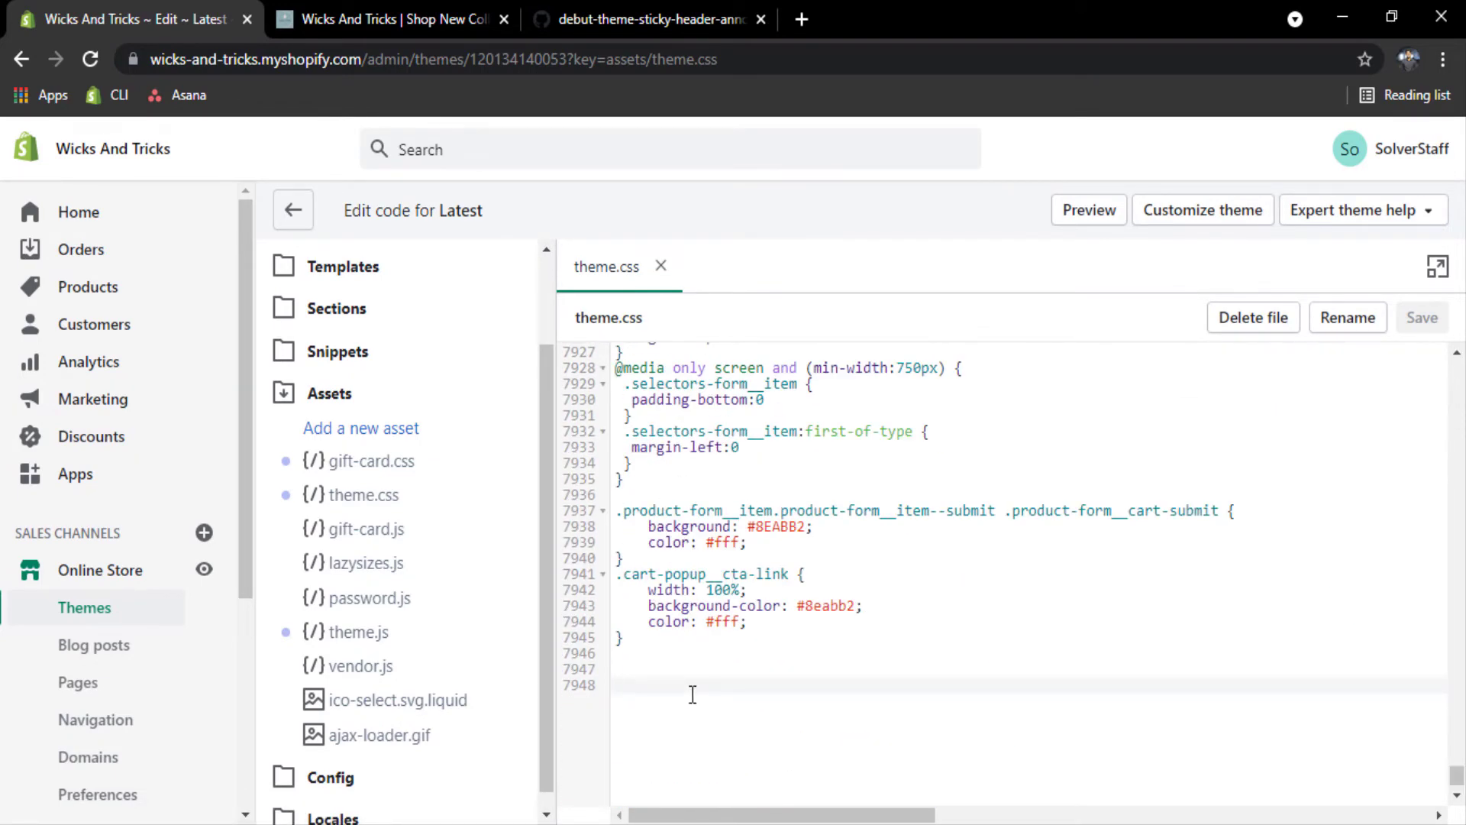
{"action": "type", "text": "Sticky Header */"}
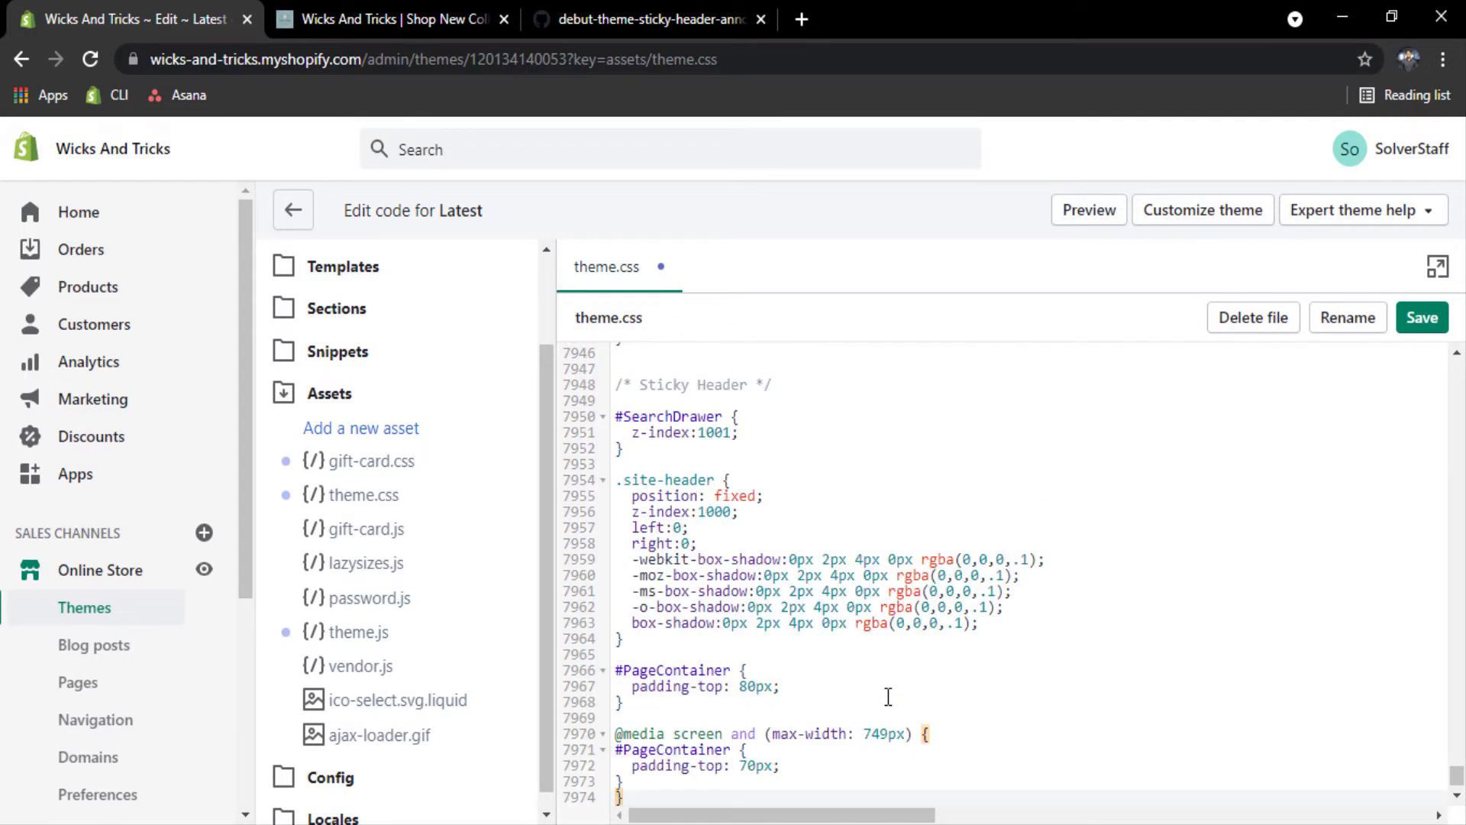
{"action": "scroll", "scroll_direction": "down", "scroll_amount": 3}
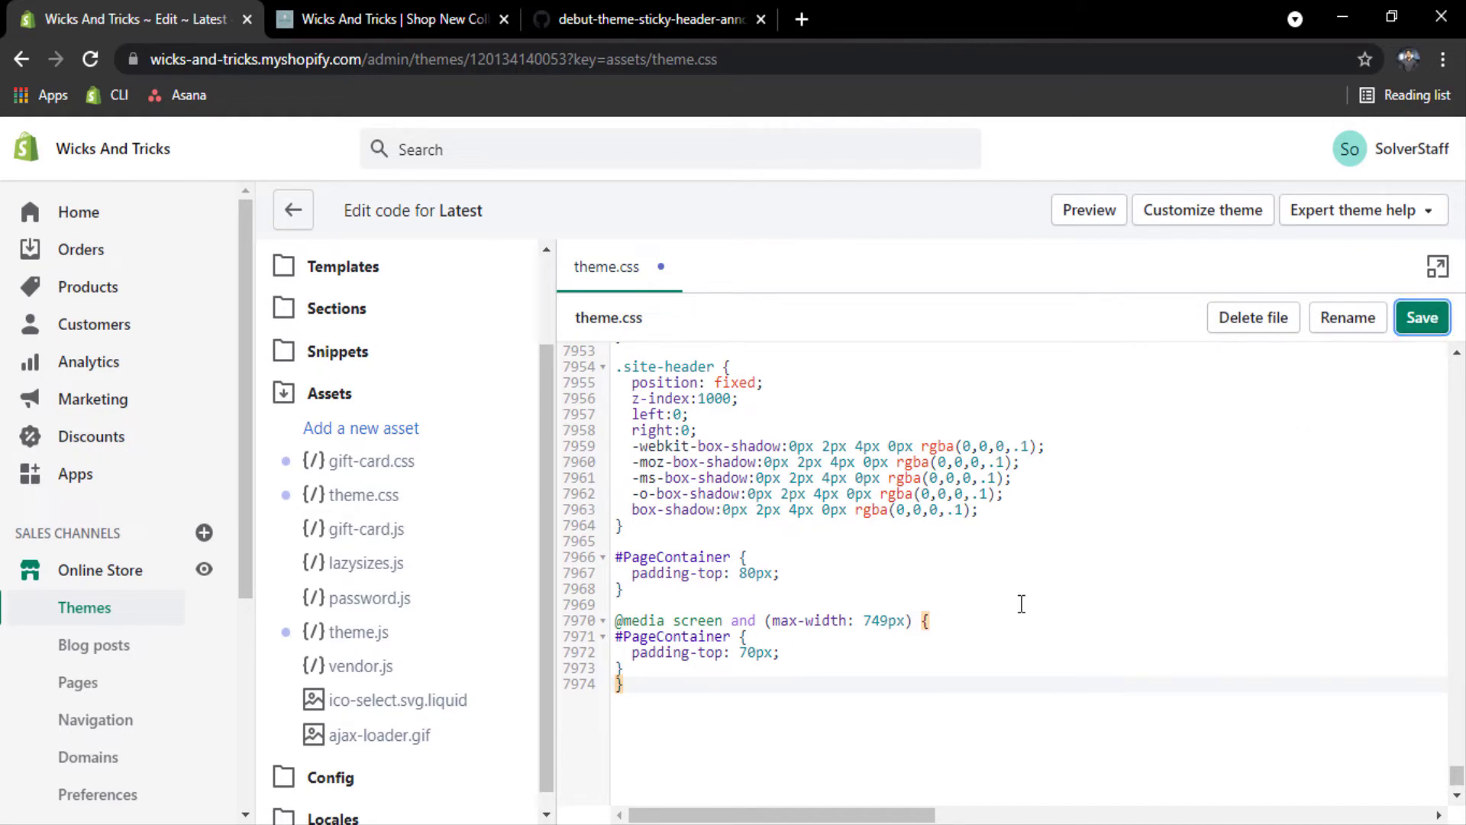
{"action": "left_click", "coordinate": [1420, 317]}
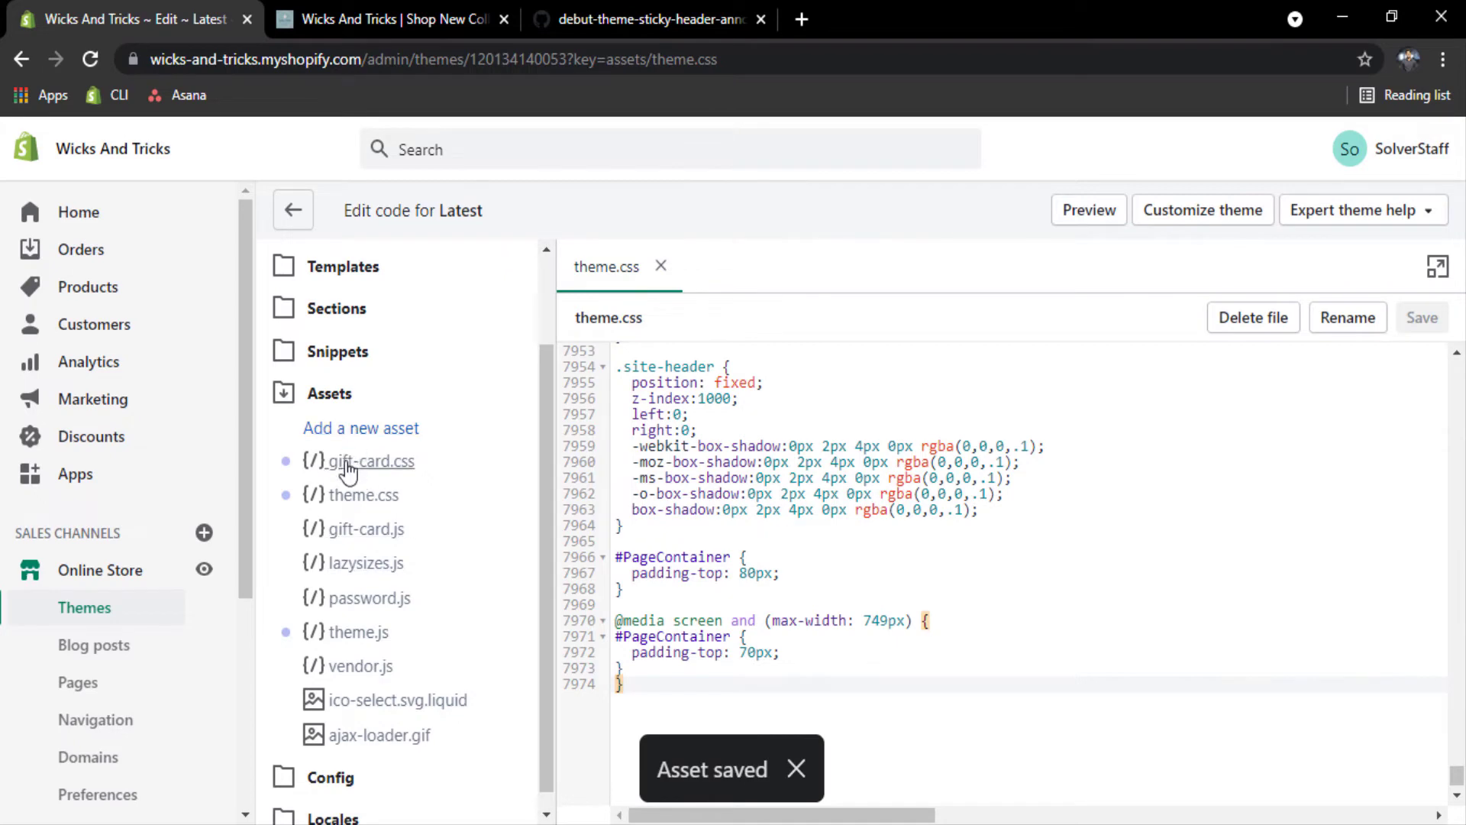
{"action": "mouse_move", "coordinate": [363, 636]}
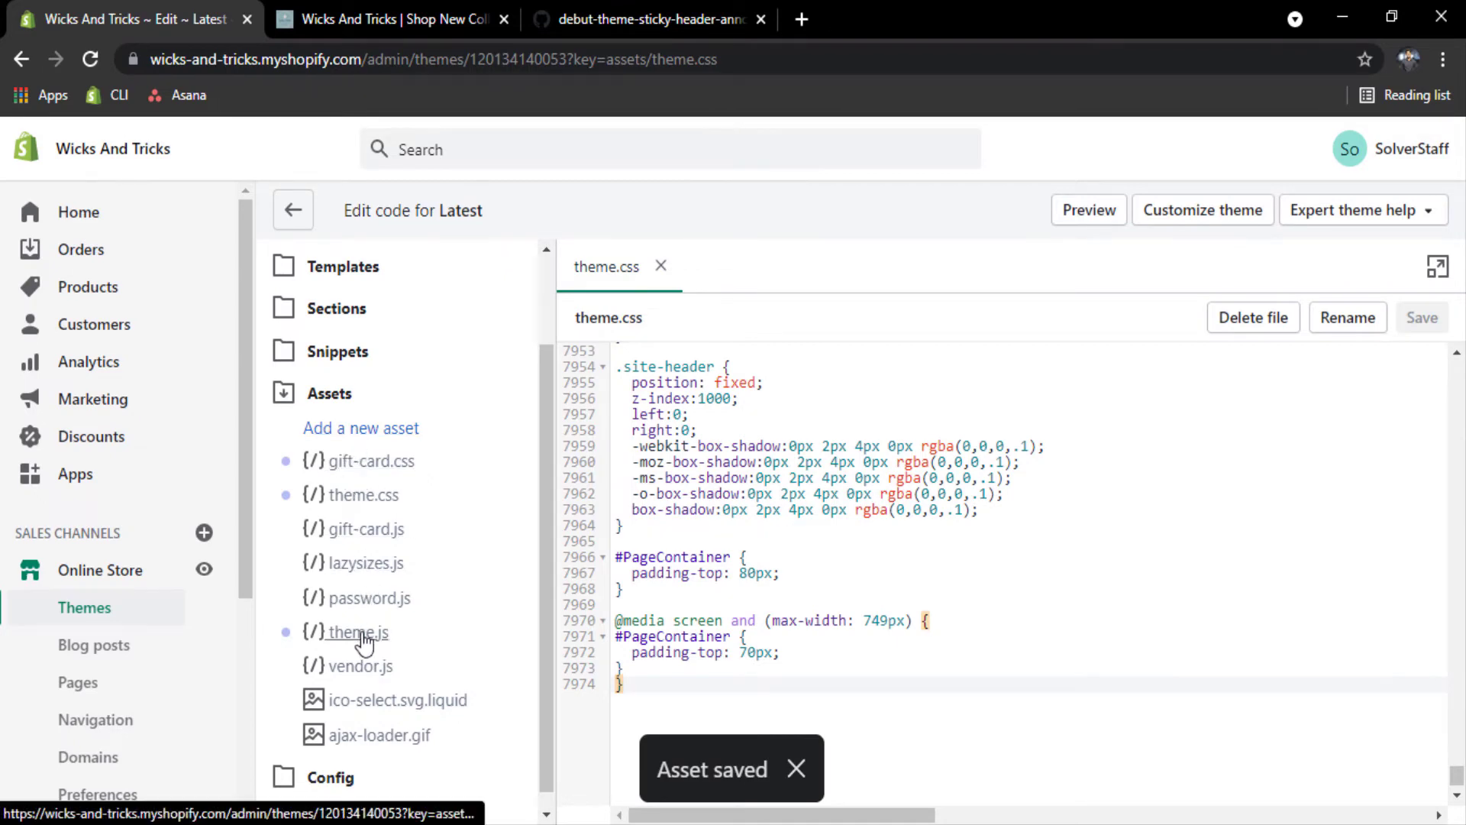
Add a '// Header Sticky' comment and a blank line at the end of theme.js
{"action": "left_click", "coordinate": [360, 632]}
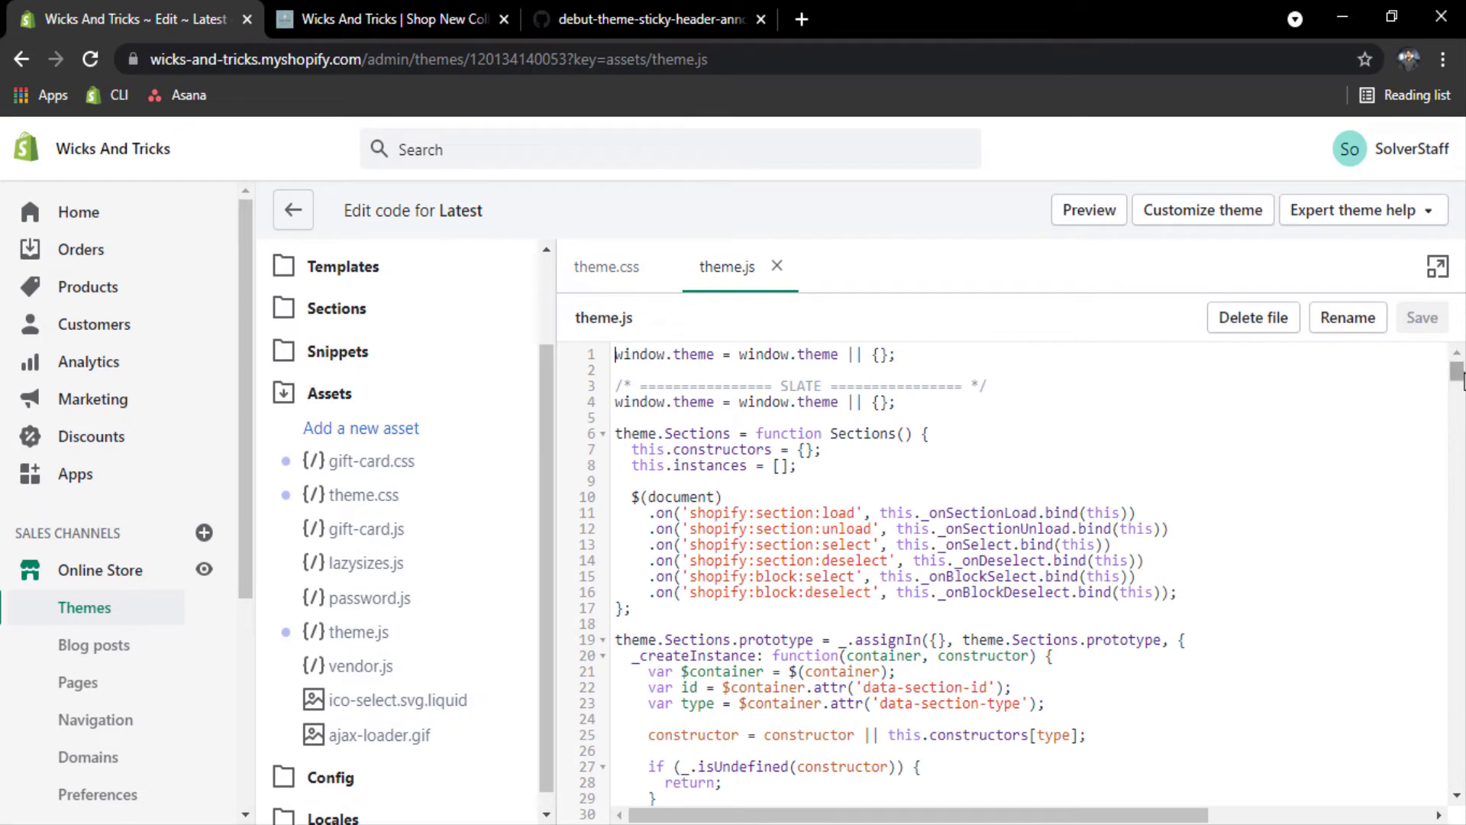
{"action": "scroll", "scroll_direction": "down", "scroll_amount": 3}
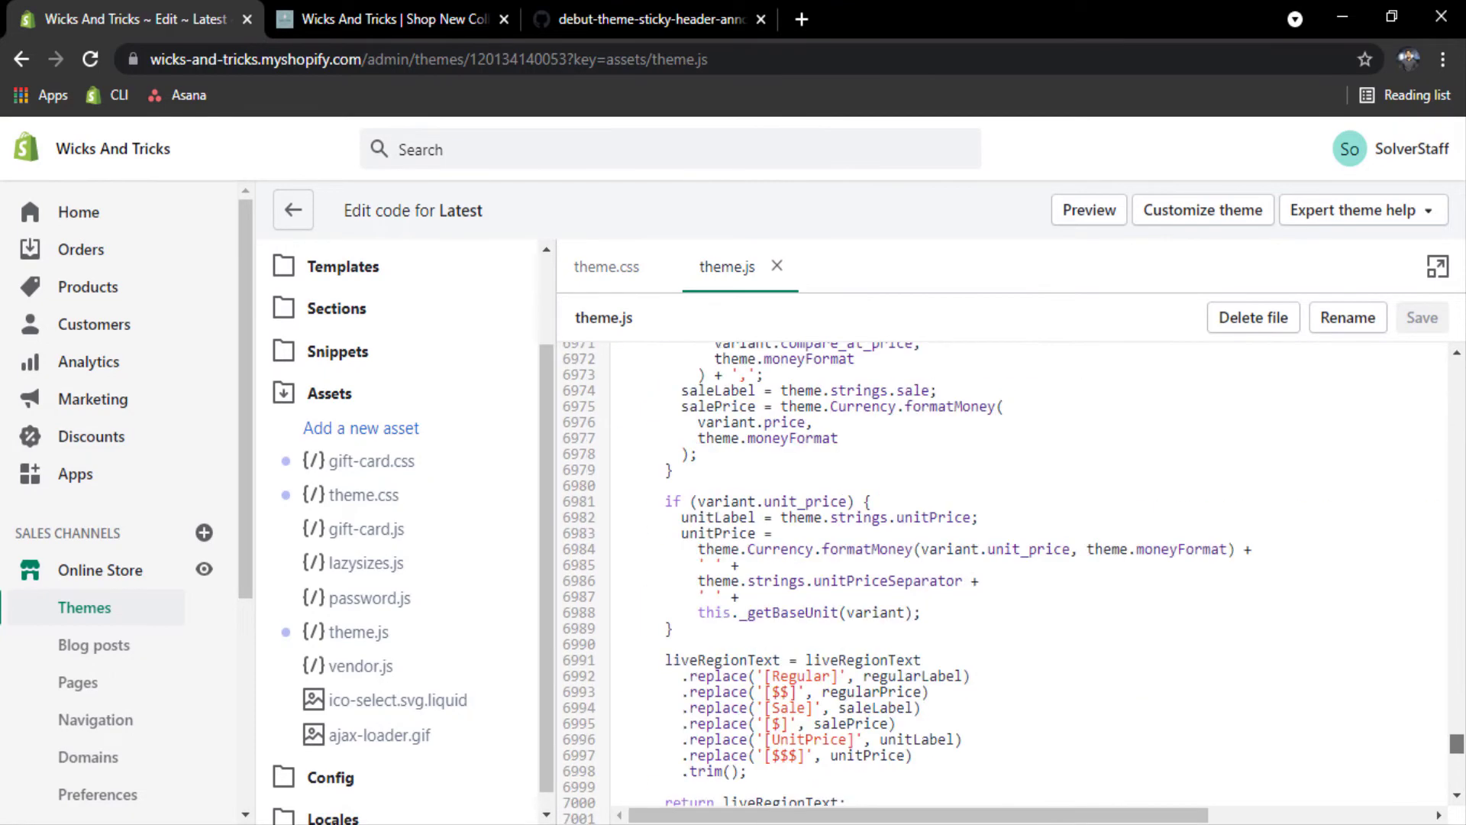
{"action": "scroll", "scroll_direction": "down", "scroll_amount": 3}
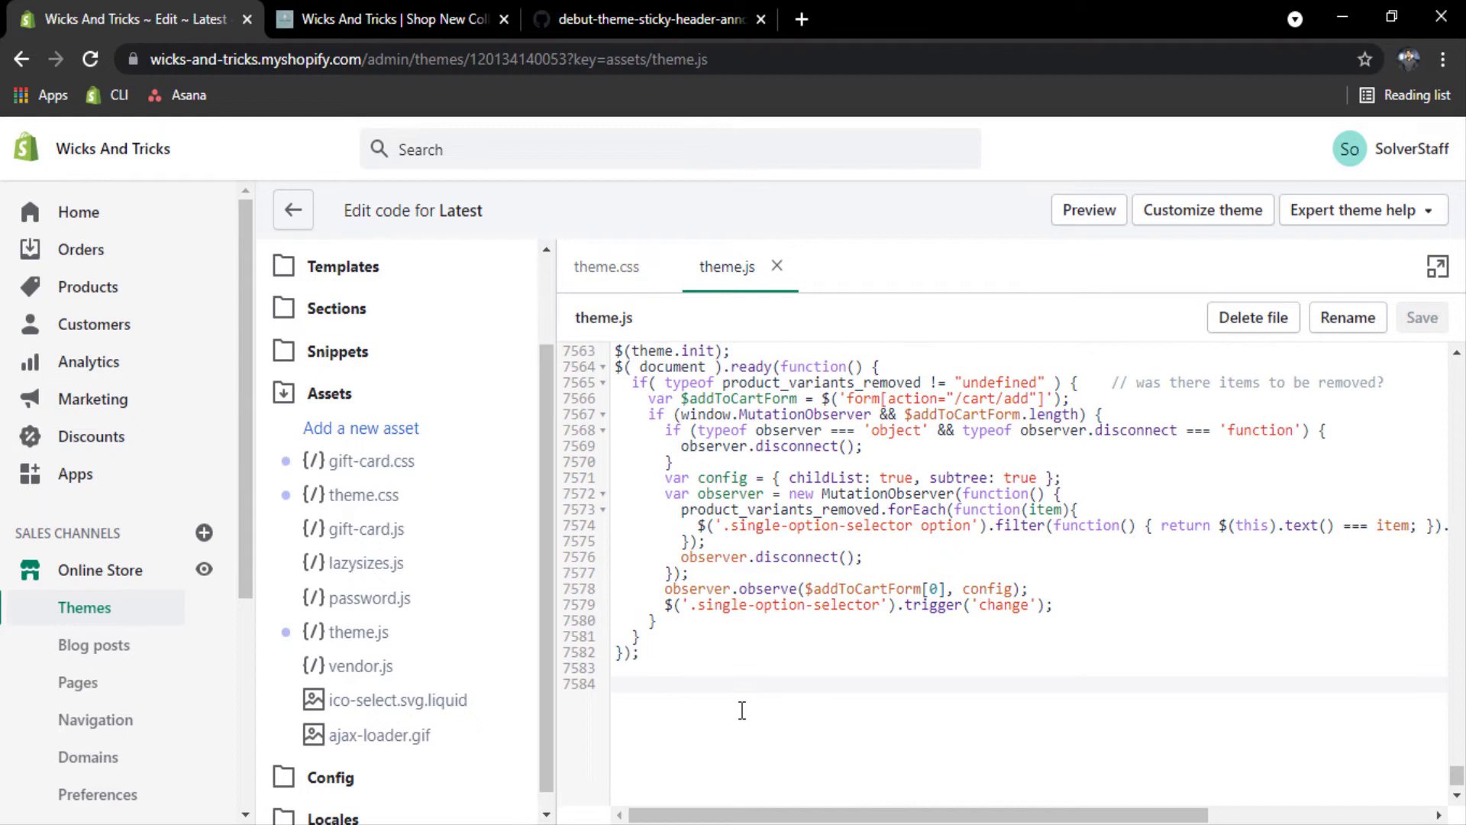
{"action": "type", "text": "Header St"}
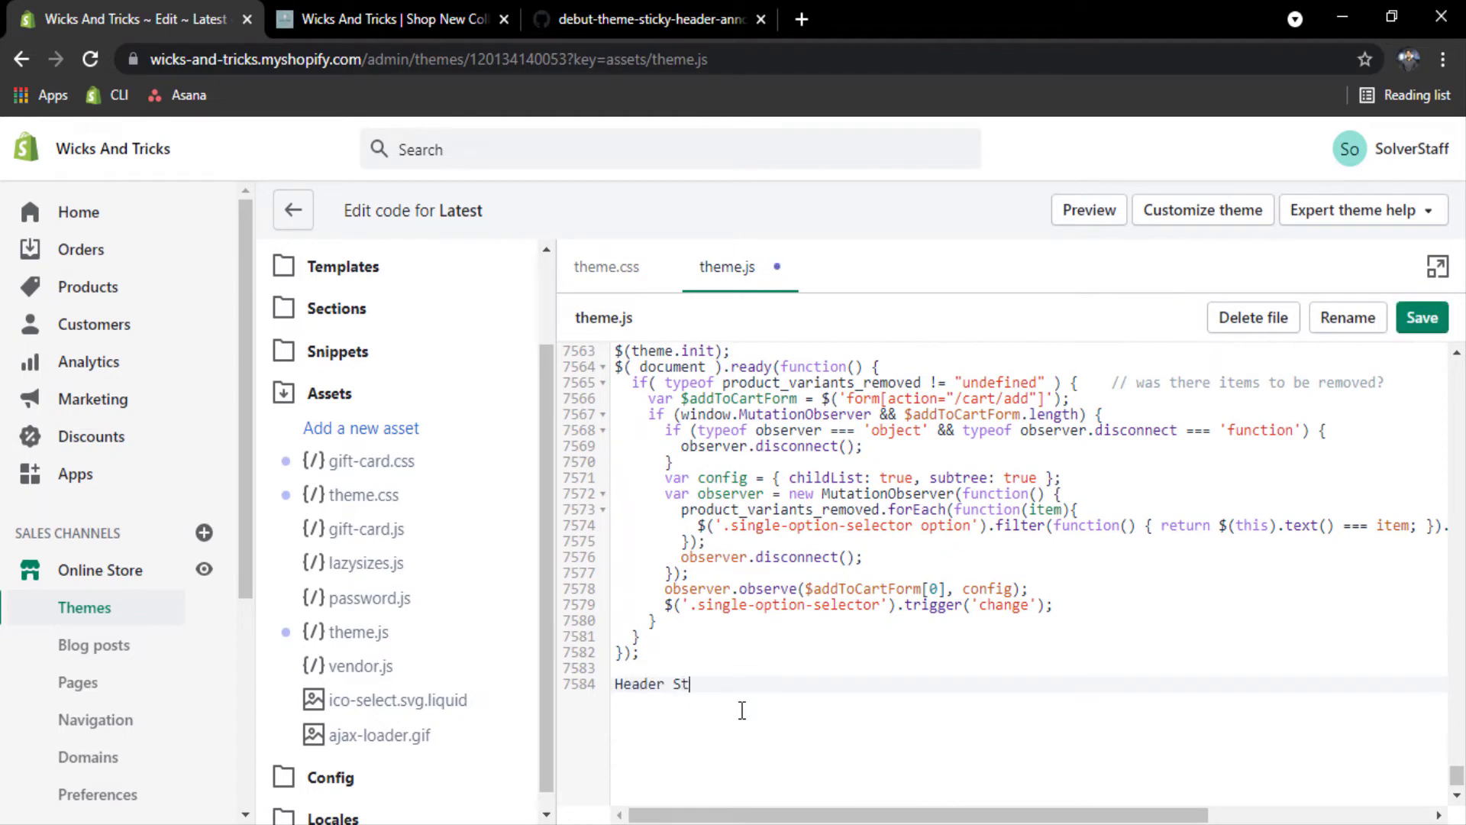
{"action": "type", "text": "ick"}
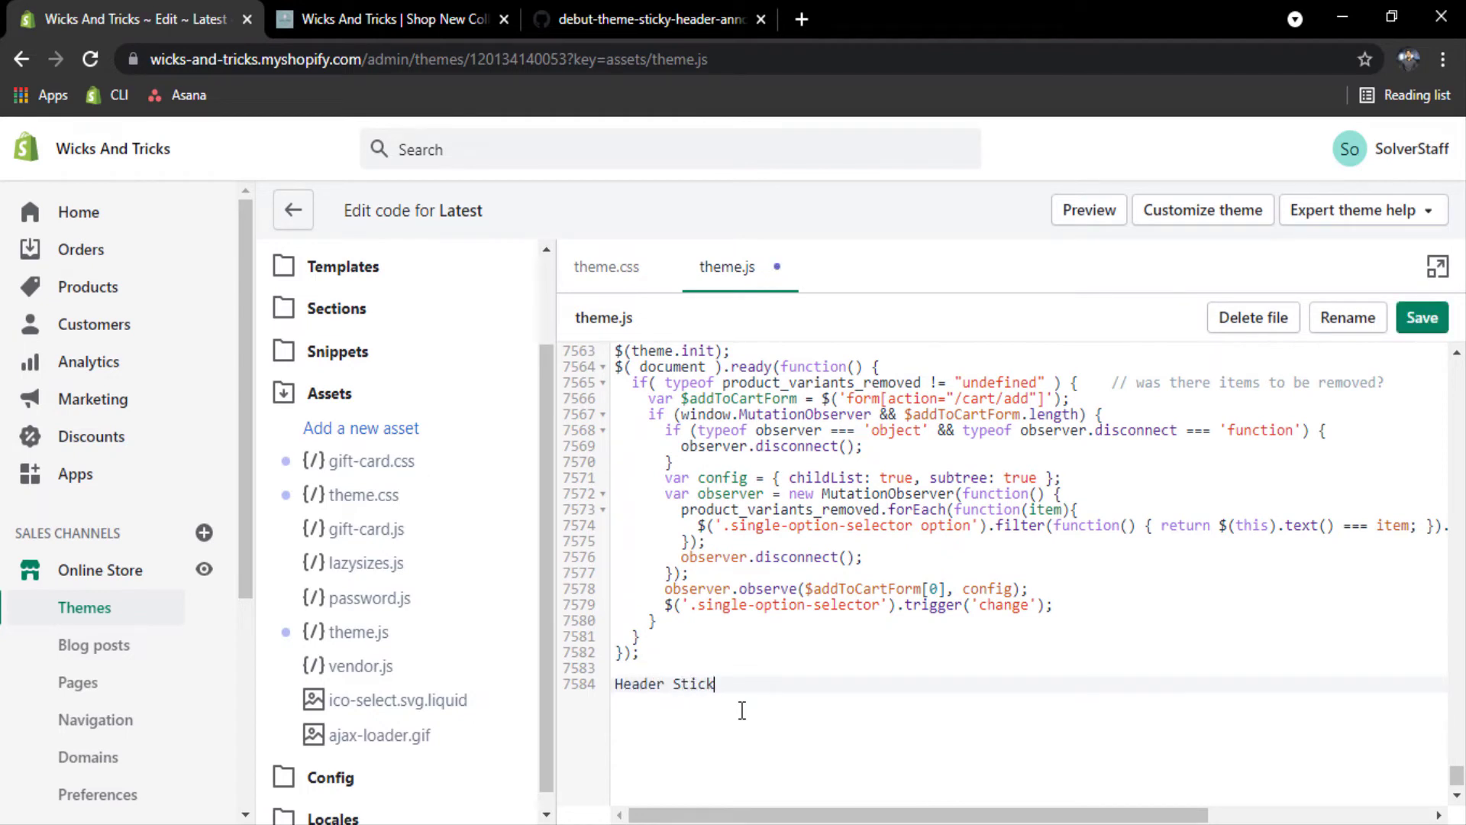
{"action": "type", "text": "y"}
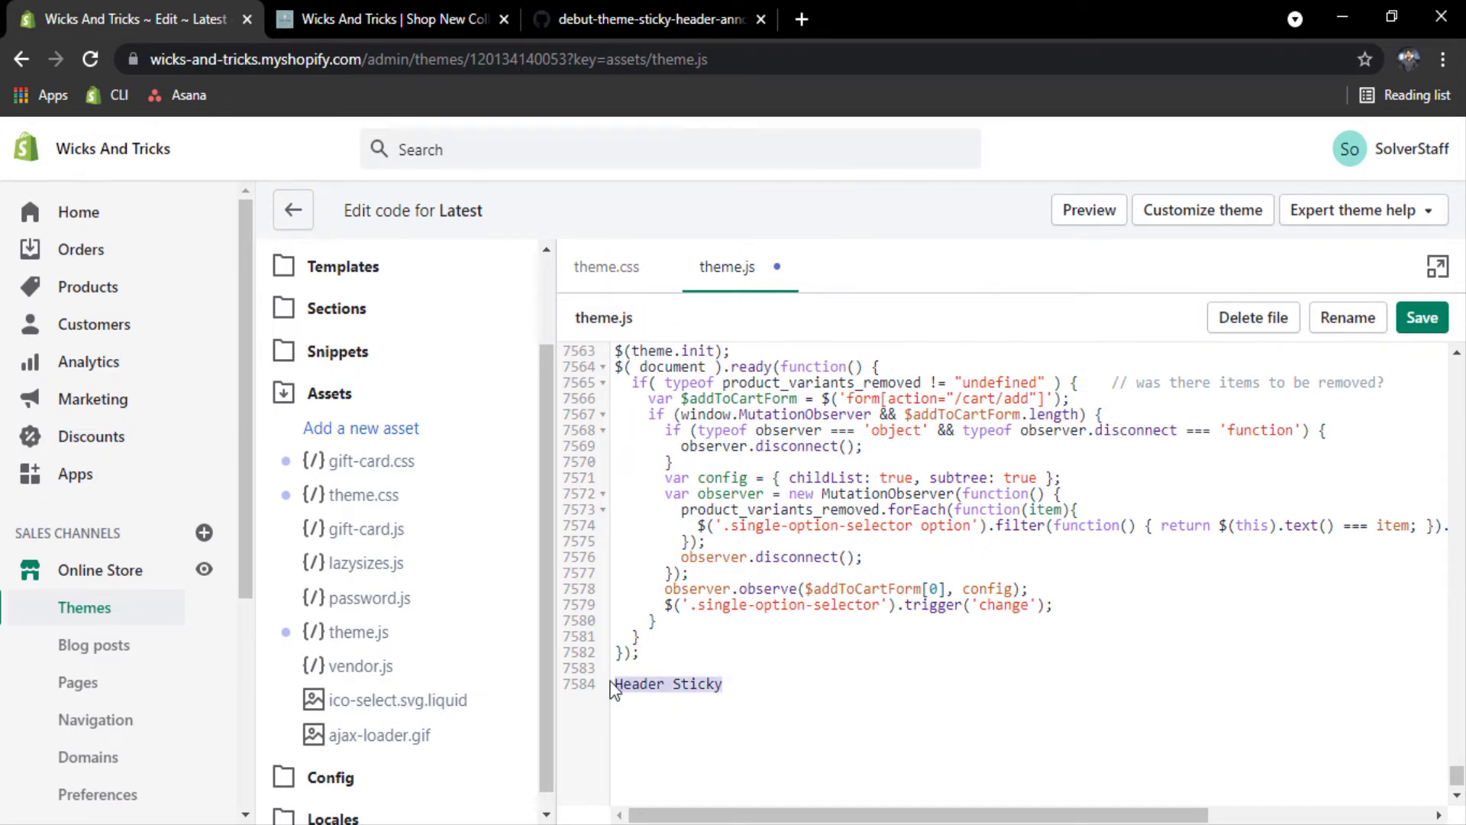
{"action": "type", "text": "//"}
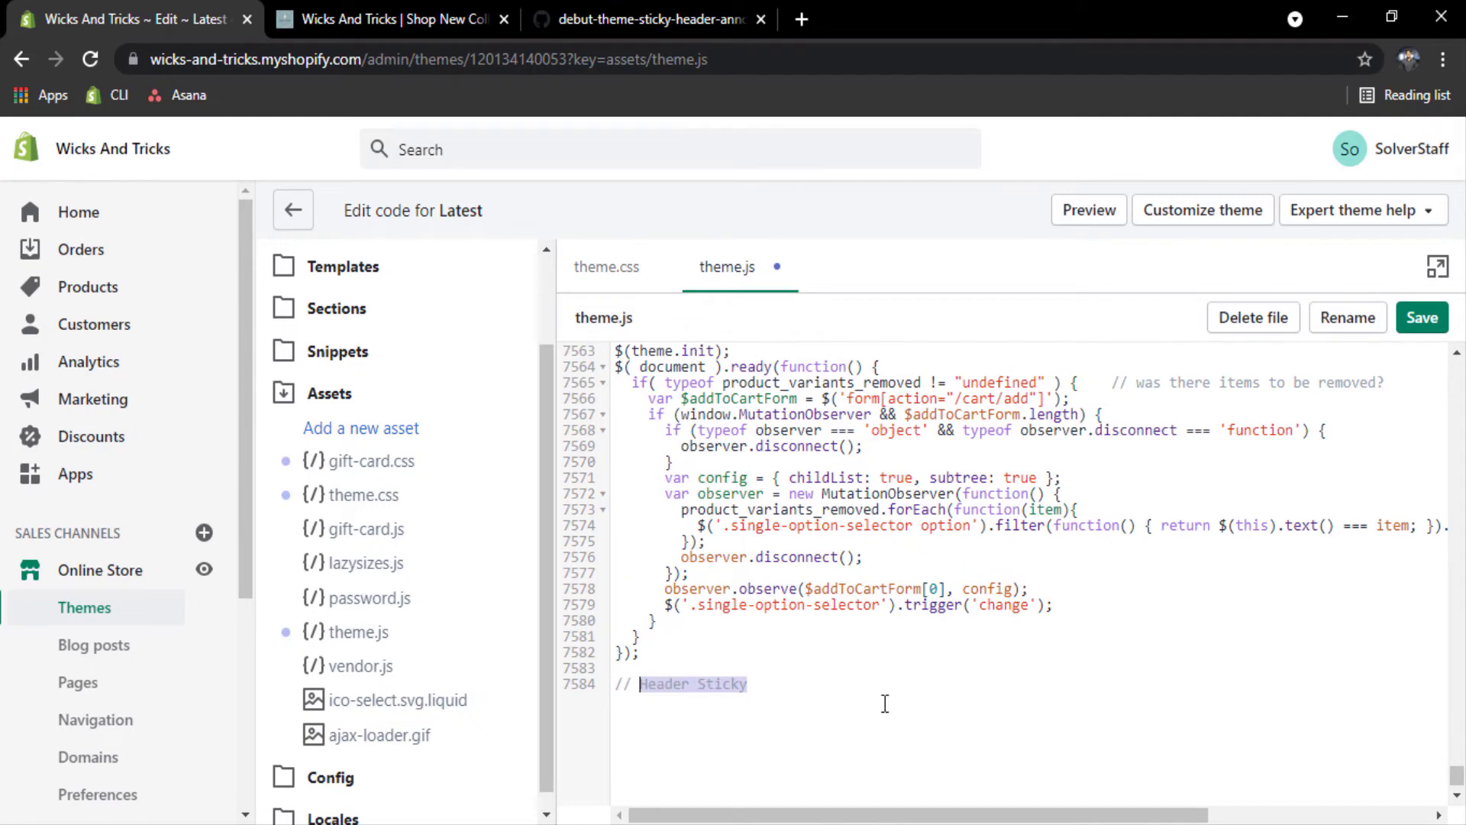
{"action": "key", "text": "enter"}
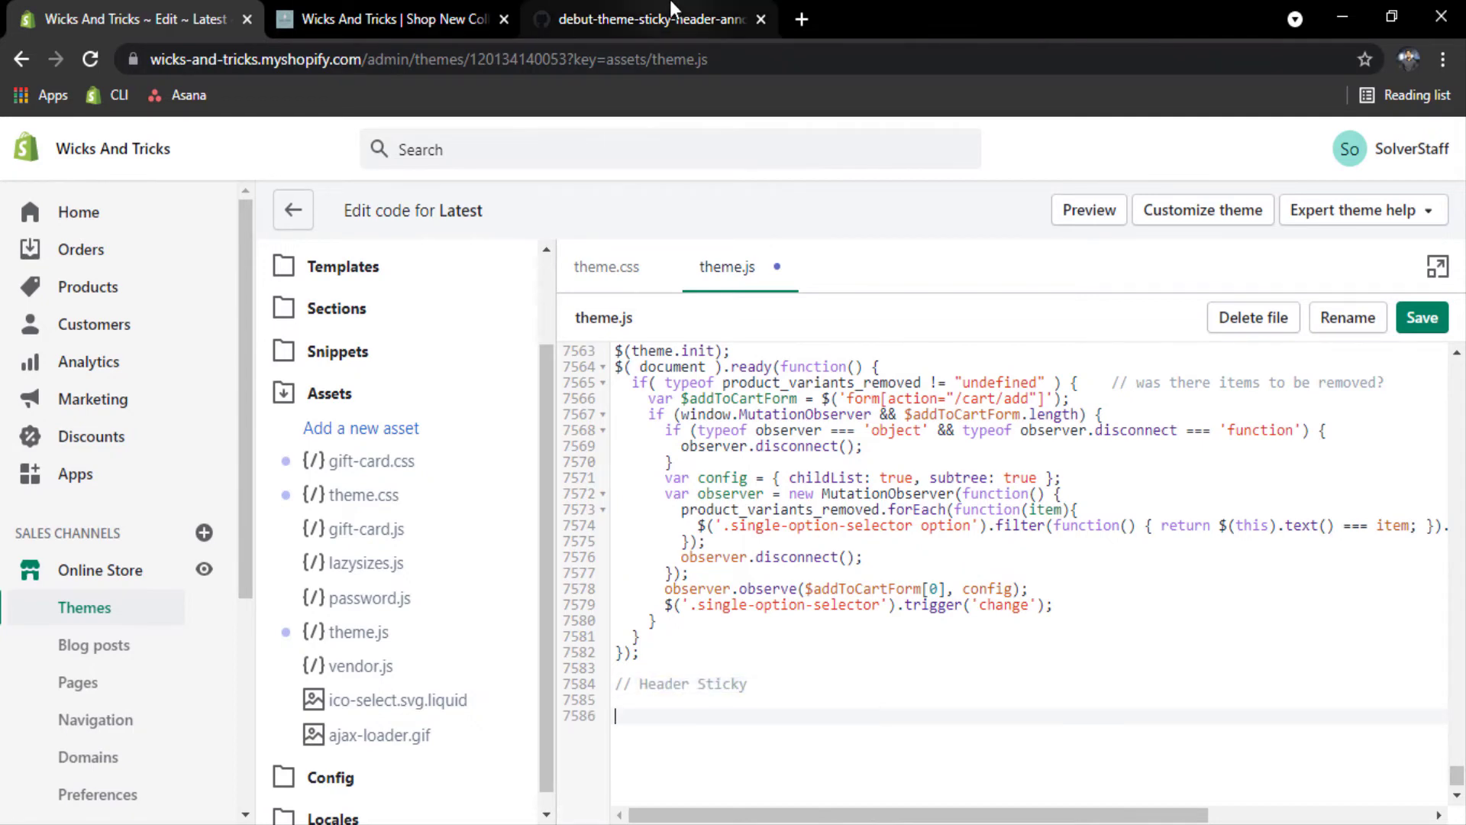
Open sticky.js on GitHub and copy its code for the theme editor
{"action": "left_click", "coordinate": [650, 18]}
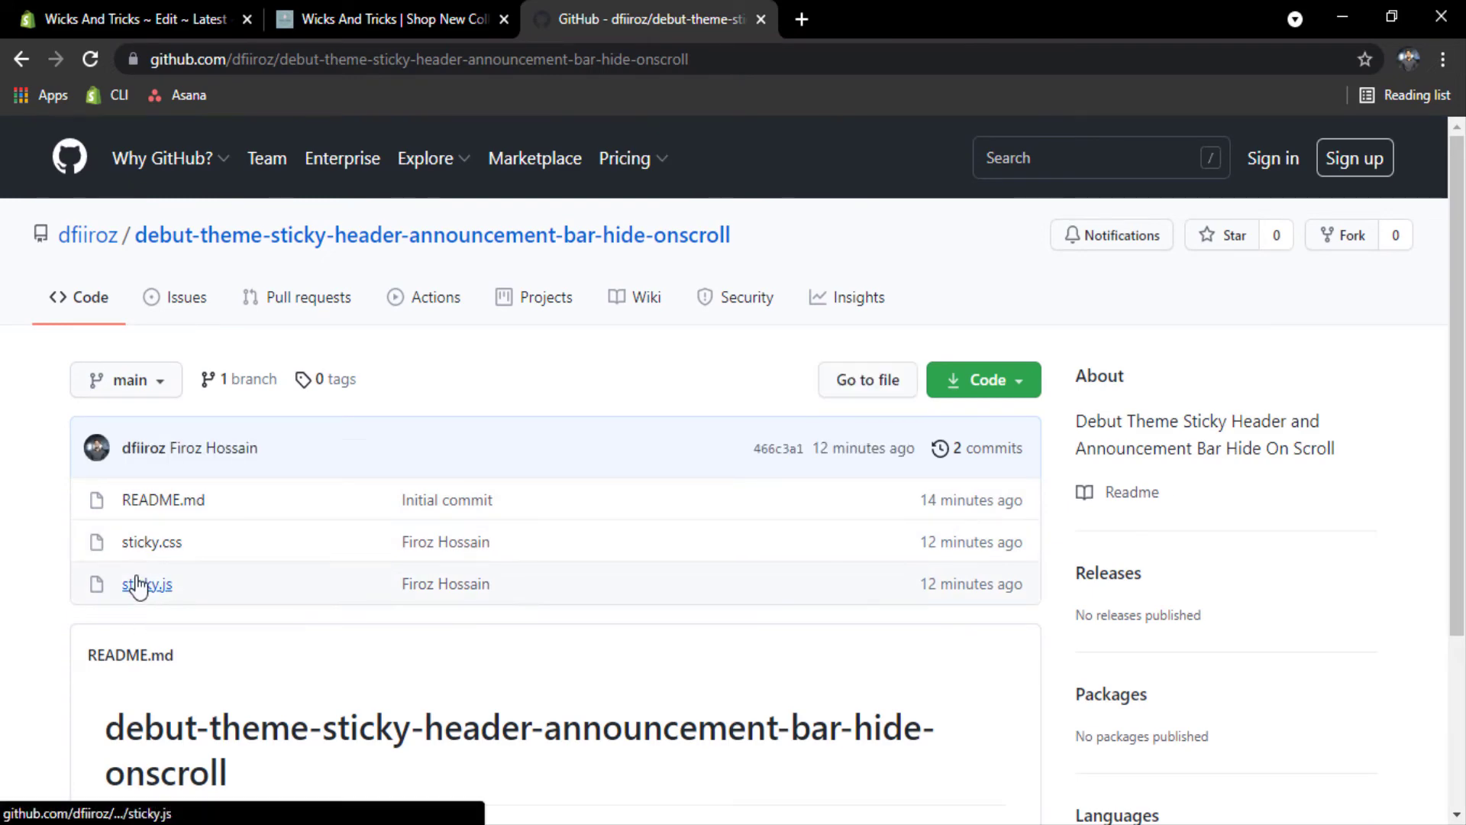
{"action": "left_click", "coordinate": [147, 584]}
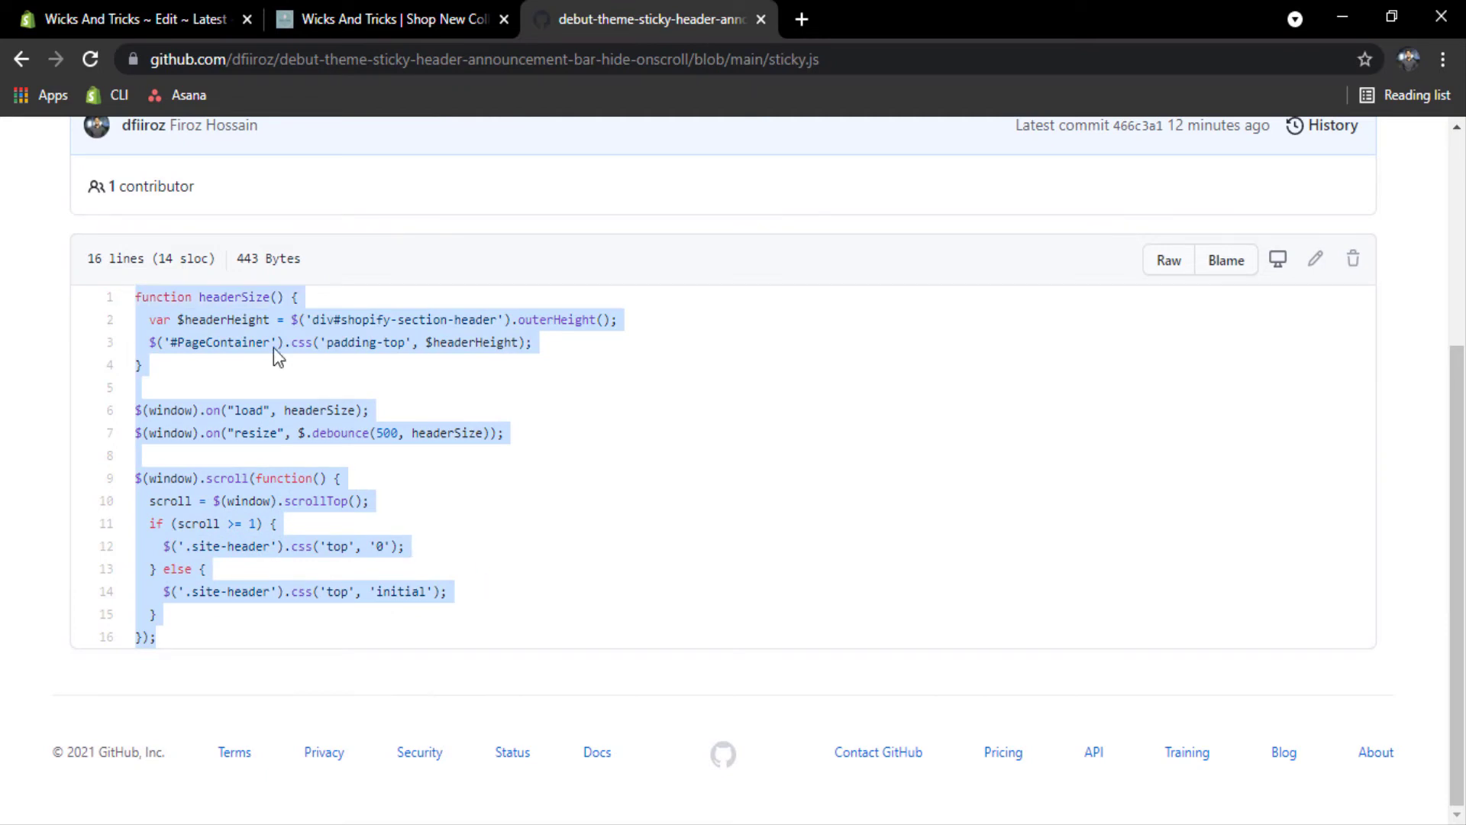
{"action": "left_click", "coordinate": [131, 18]}
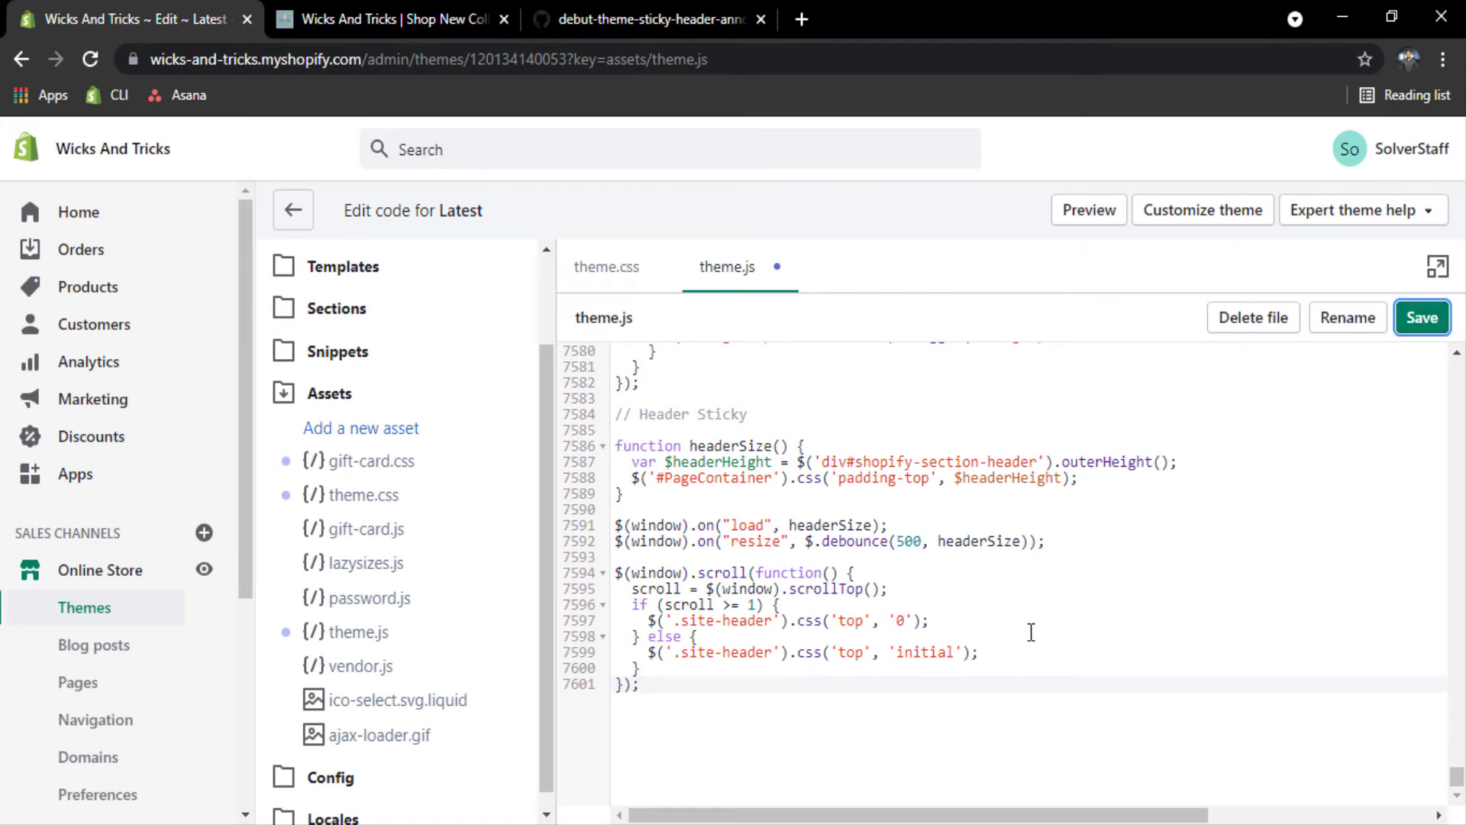
Save theme.js with the sticky header script pasted below the comment
{"action": "left_click", "coordinate": [1420, 317]}
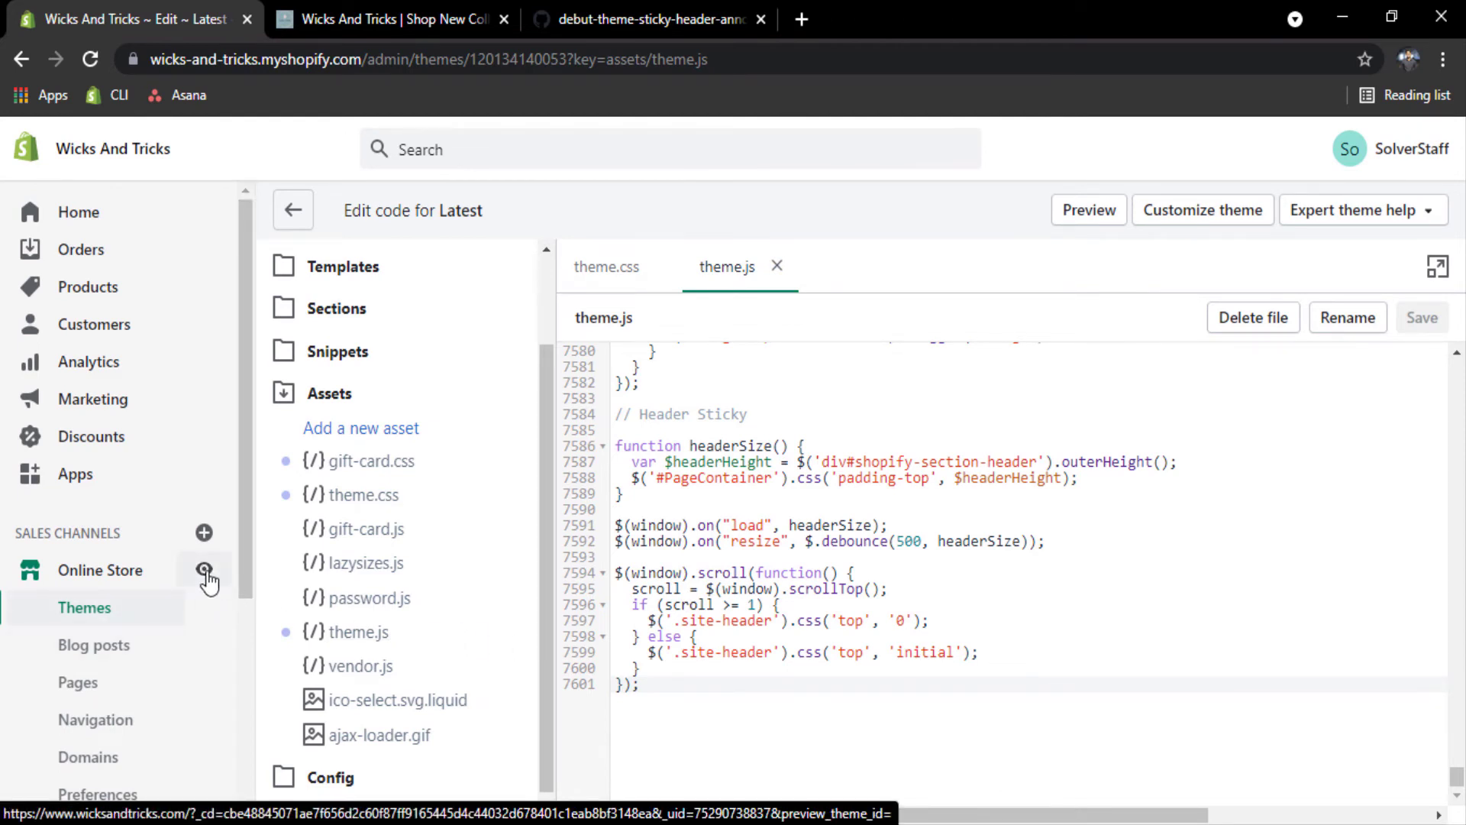
Preview the Wicks And Tricks storefront in a new tab and scroll the home page
{"action": "left_click", "coordinate": [392, 18]}
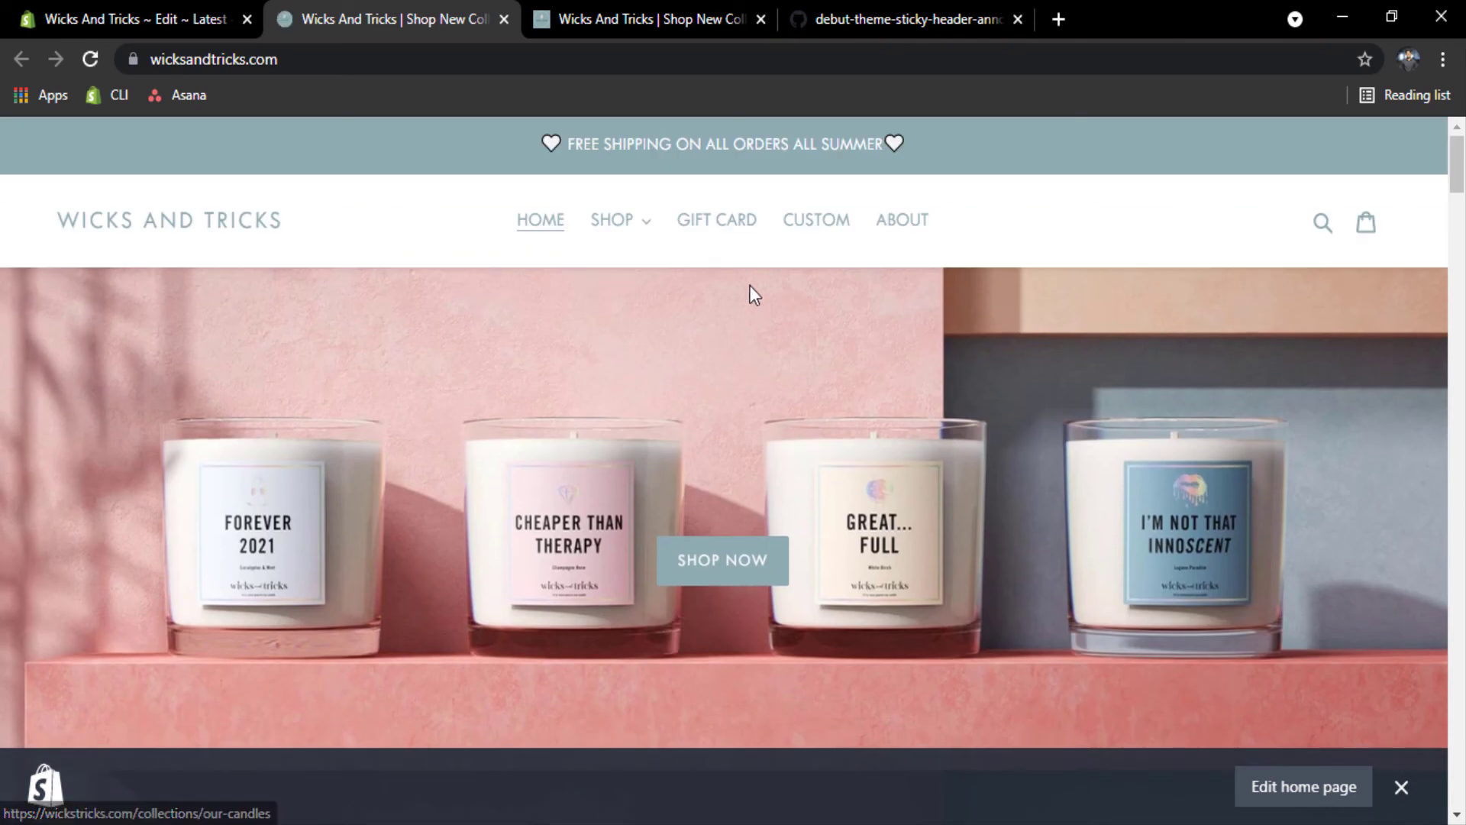
{"action": "scroll", "scroll_direction": "down", "scroll_amount": 3}
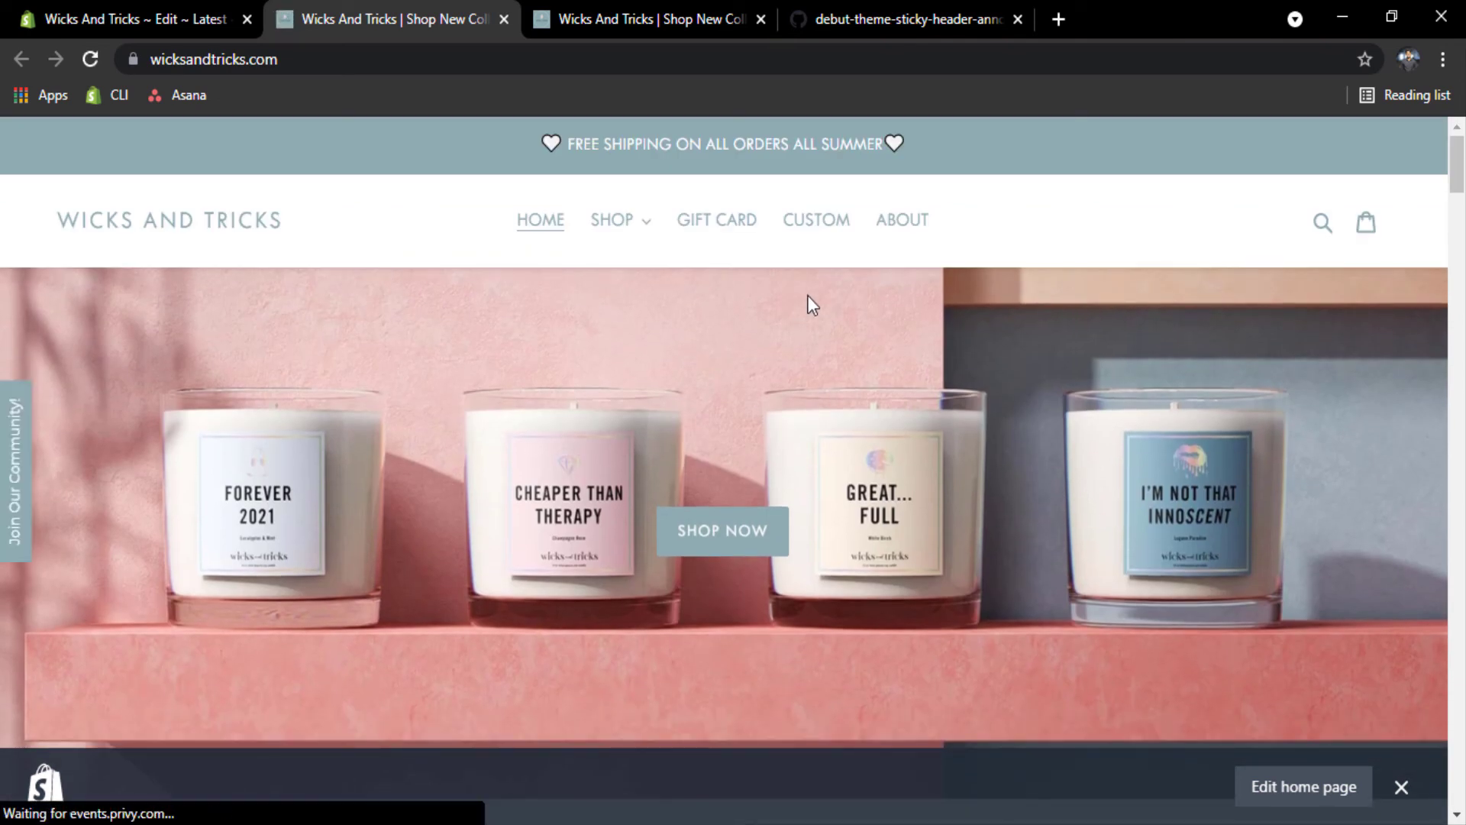